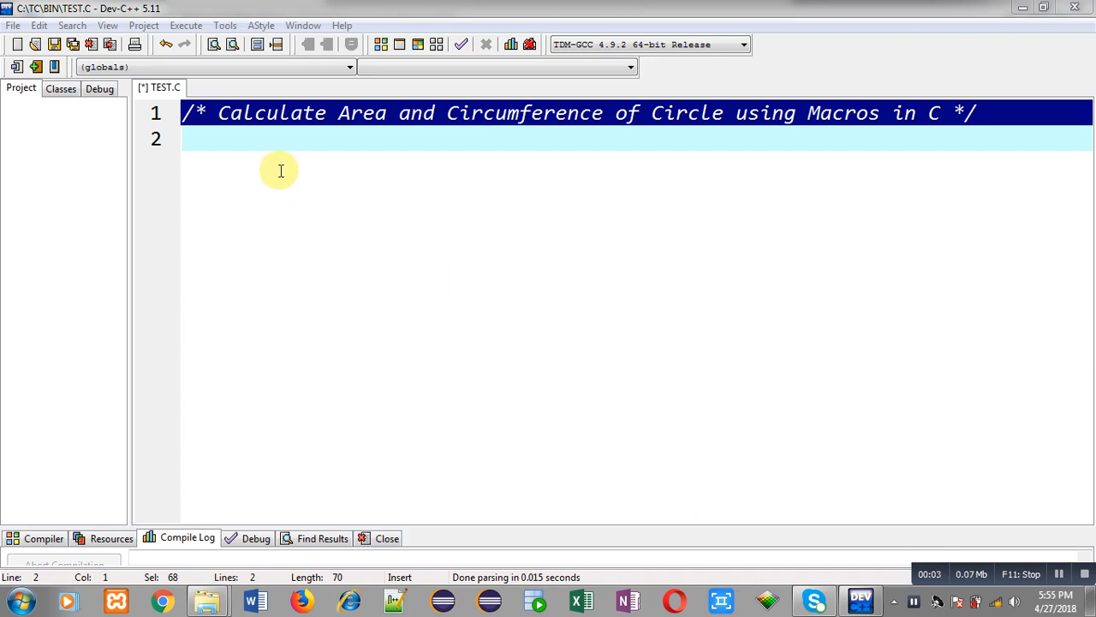
{"action": "mouse_move", "coordinate": [272, 146]}
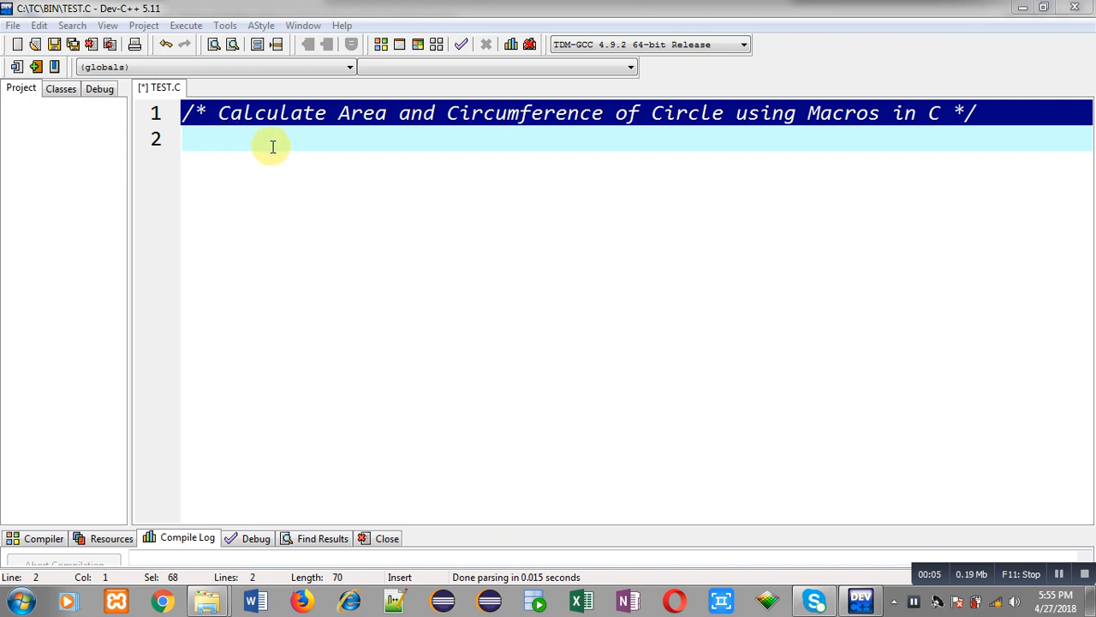
{"action": "mouse_move", "coordinate": [647, 134]}
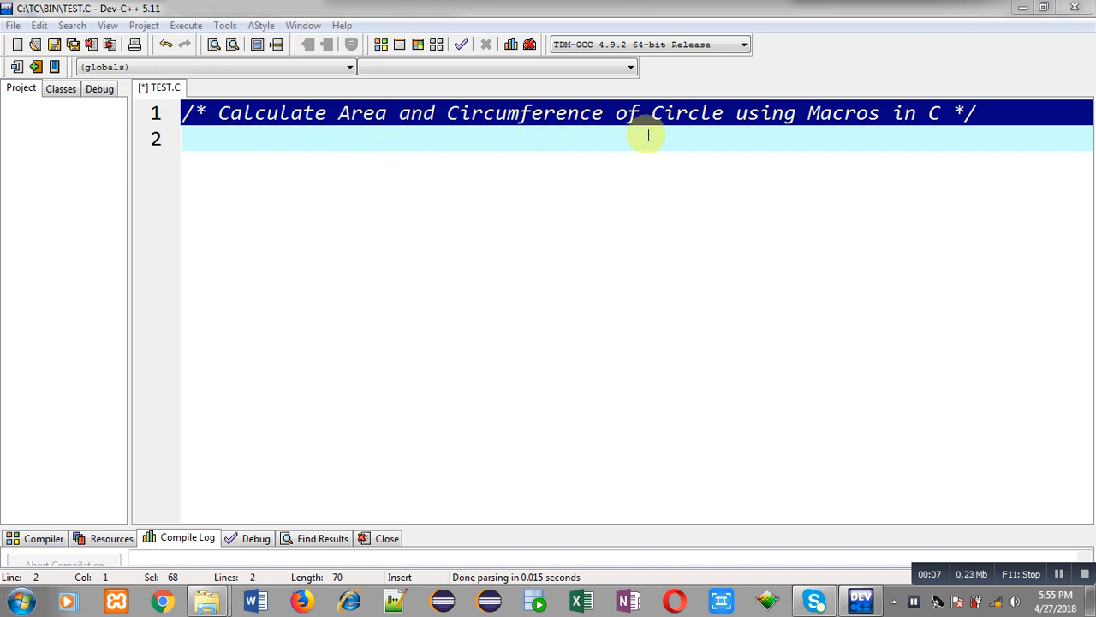
{"action": "mouse_move", "coordinate": [916, 134]}
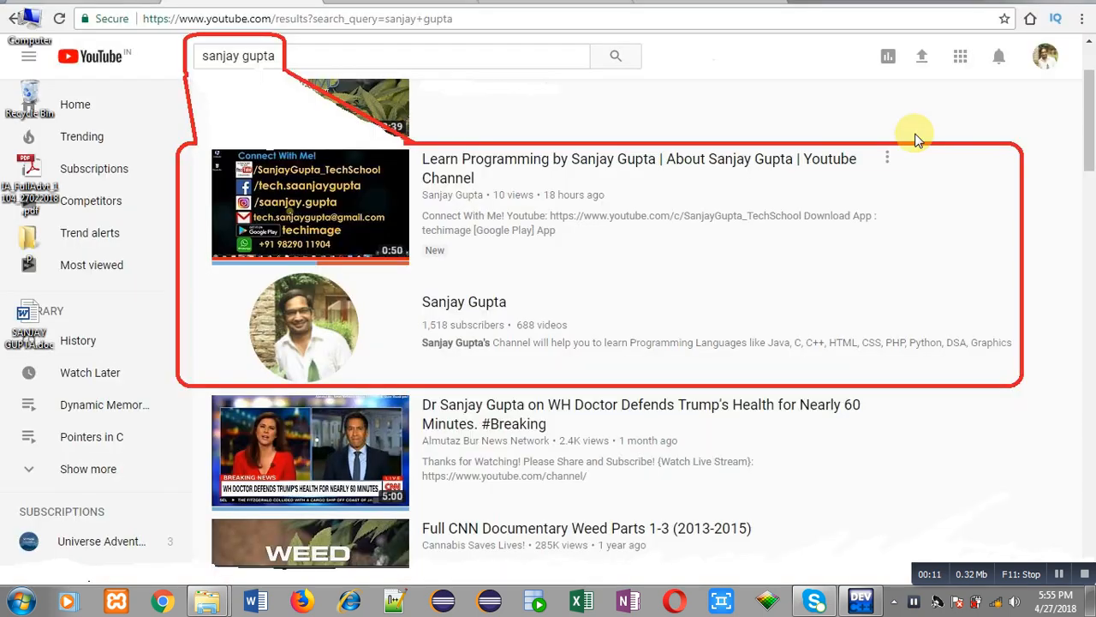
{"action": "mouse_move", "coordinate": [267, 118]}
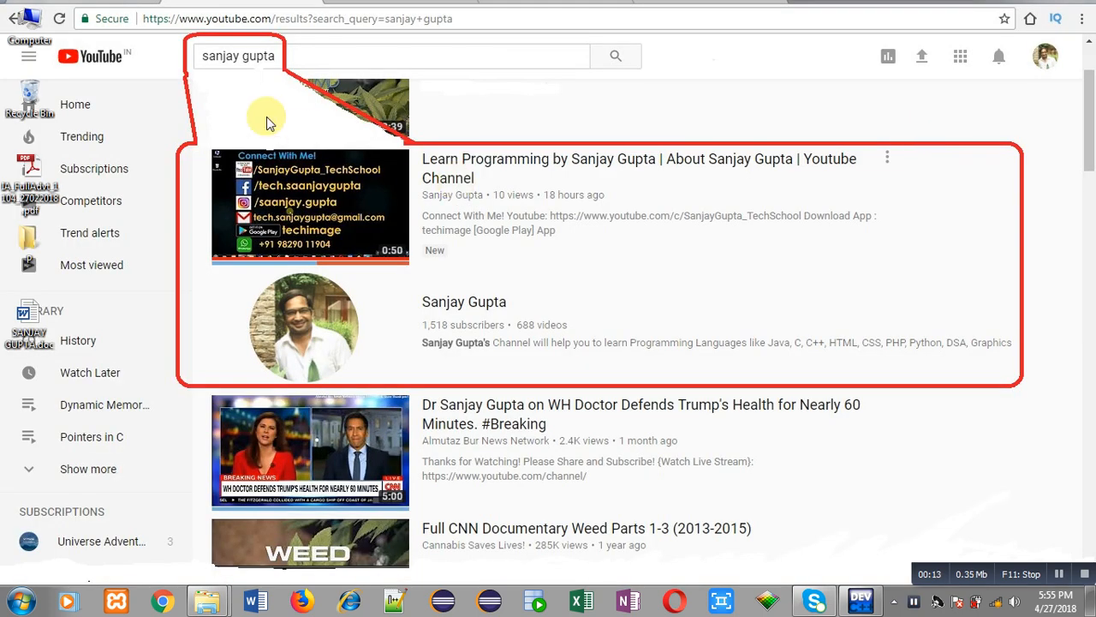
{"action": "mouse_move", "coordinate": [214, 82]}
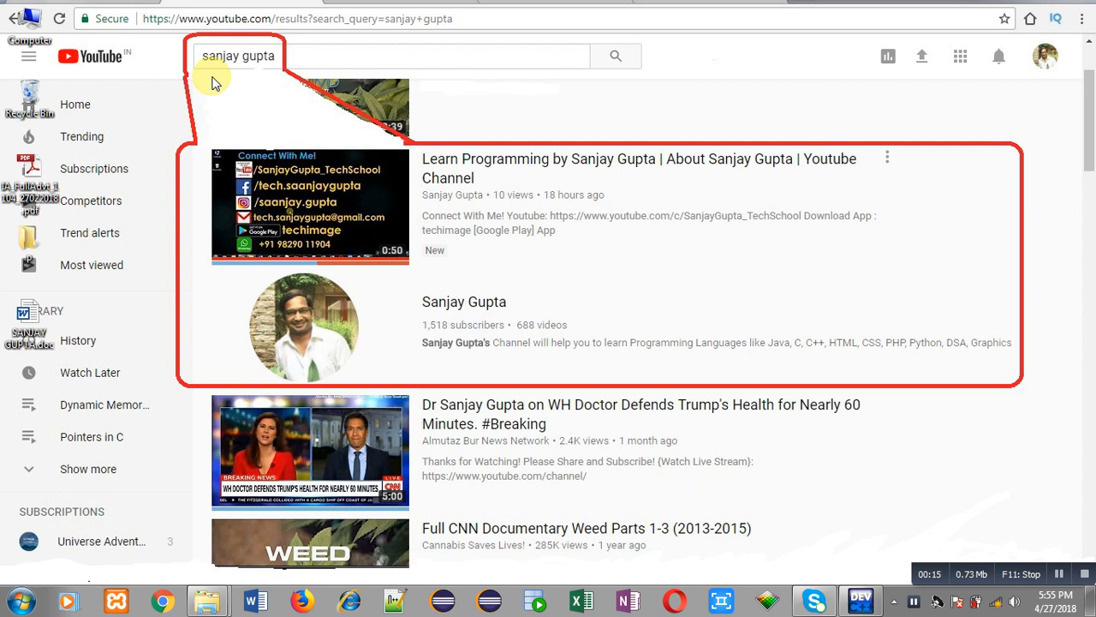
{"action": "mouse_move", "coordinate": [230, 85]}
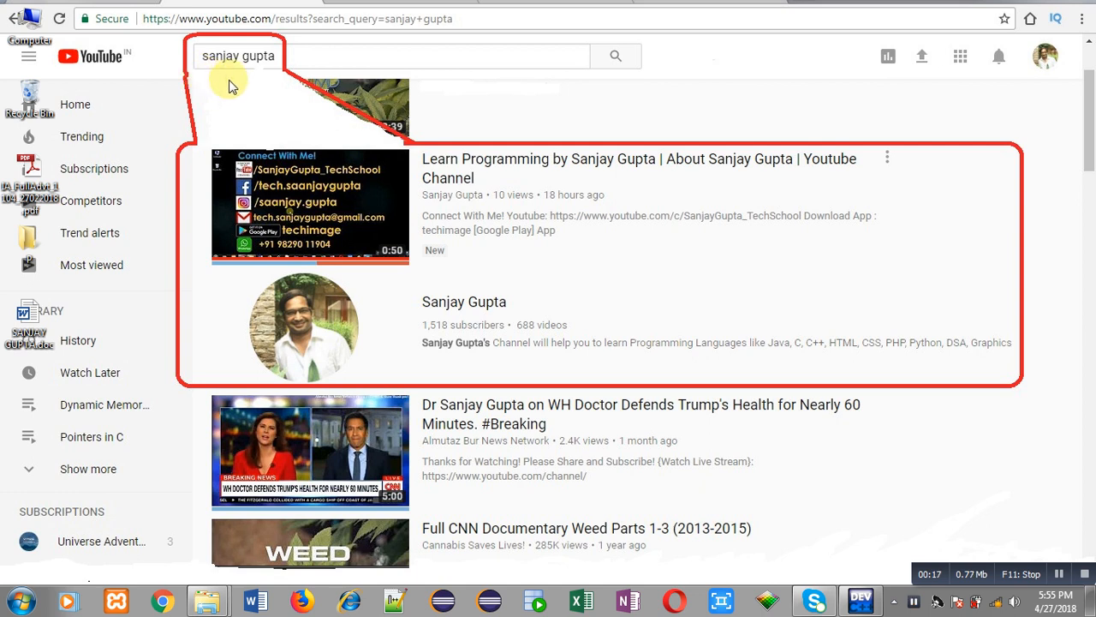
{"action": "mouse_move", "coordinate": [368, 339]}
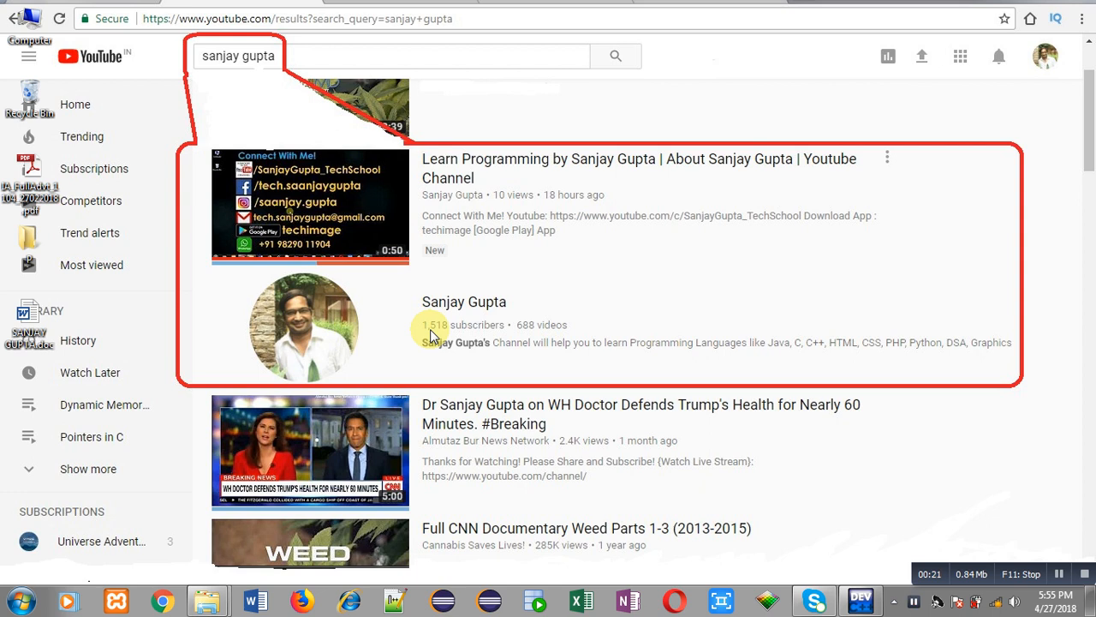
{"action": "mouse_move", "coordinate": [916, 585]}
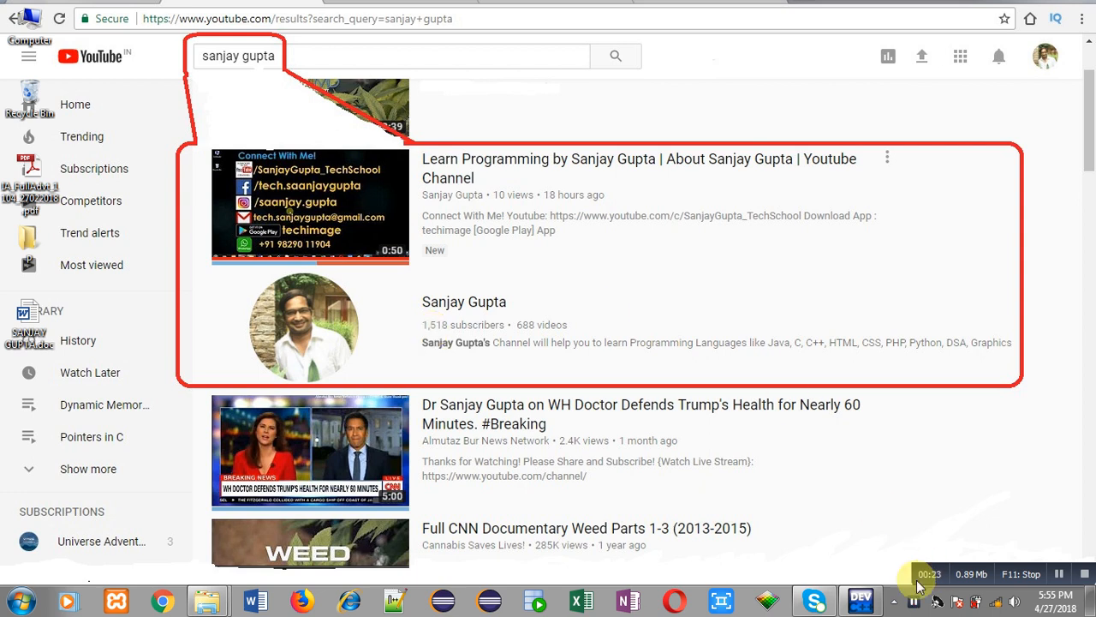
Step: Return to TEST.C and add #include<stdio.h> on the second line
{"action": "left_click", "coordinate": [860, 599]}
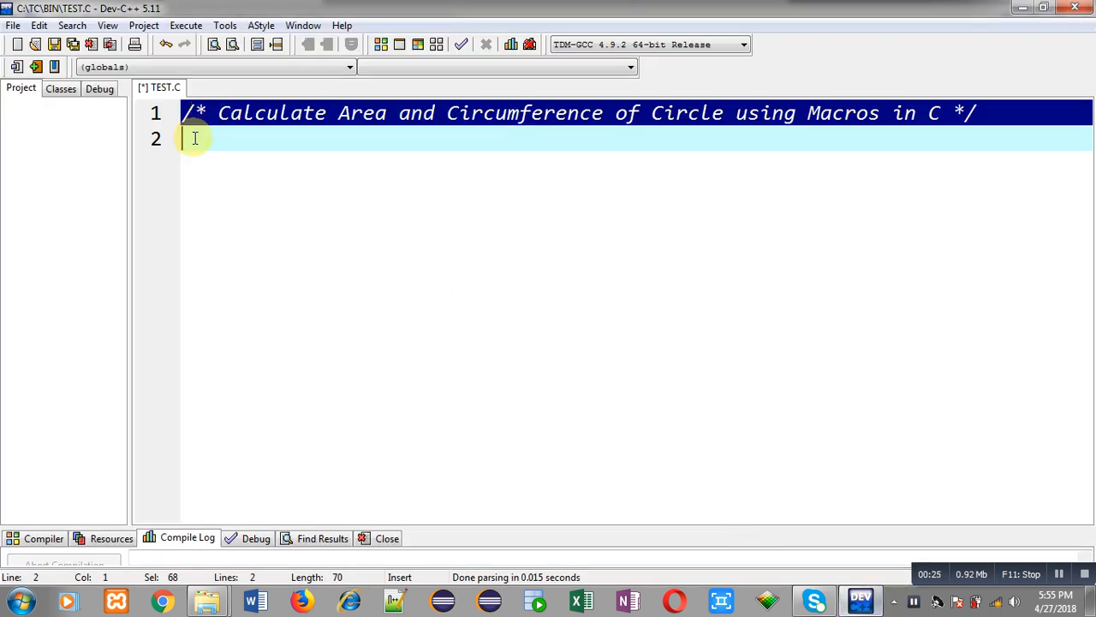
{"action": "left_click", "coordinate": [197, 137]}
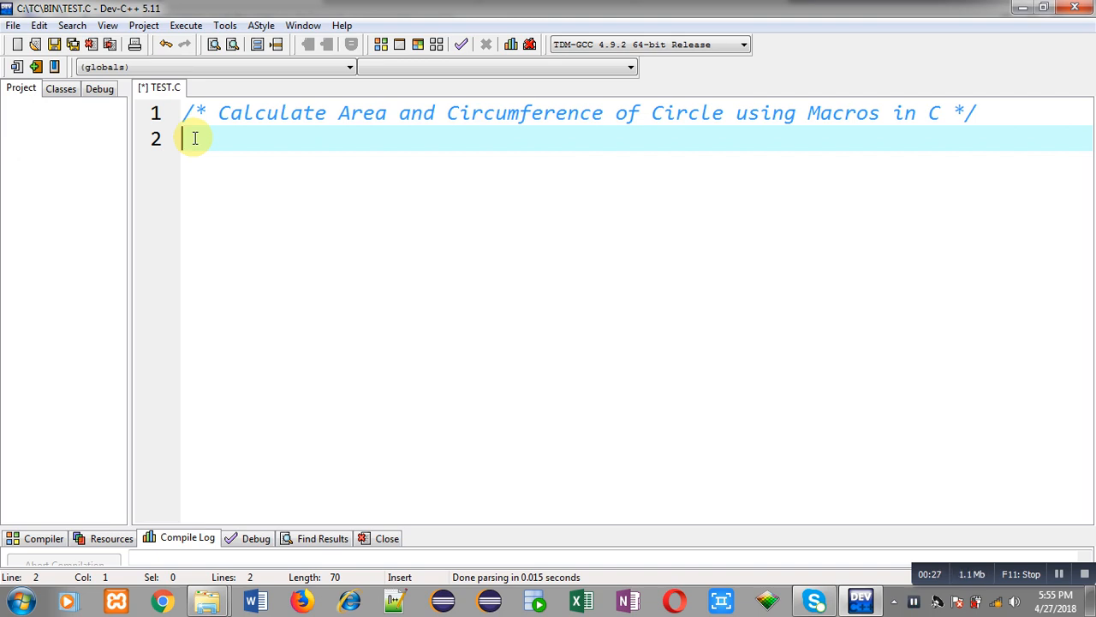
{"action": "type", "text": "#include"}
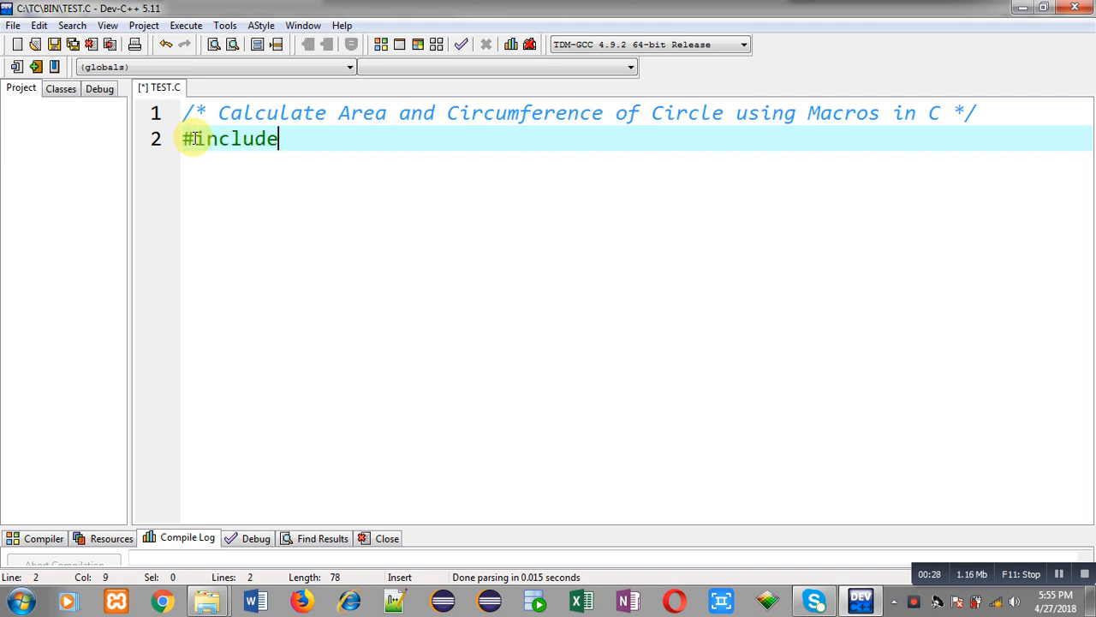
{"action": "type", "text": "<stdio.h>"}
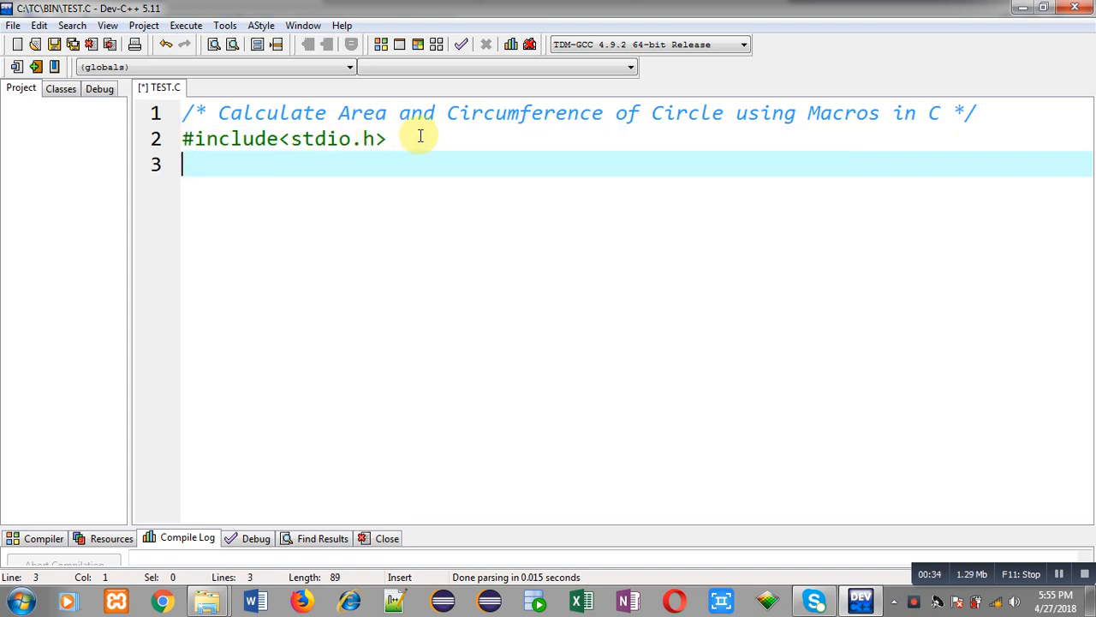
Step: Define the PI macro as 3.141 and begin the next #define line
{"action": "type", "text": "#define"}
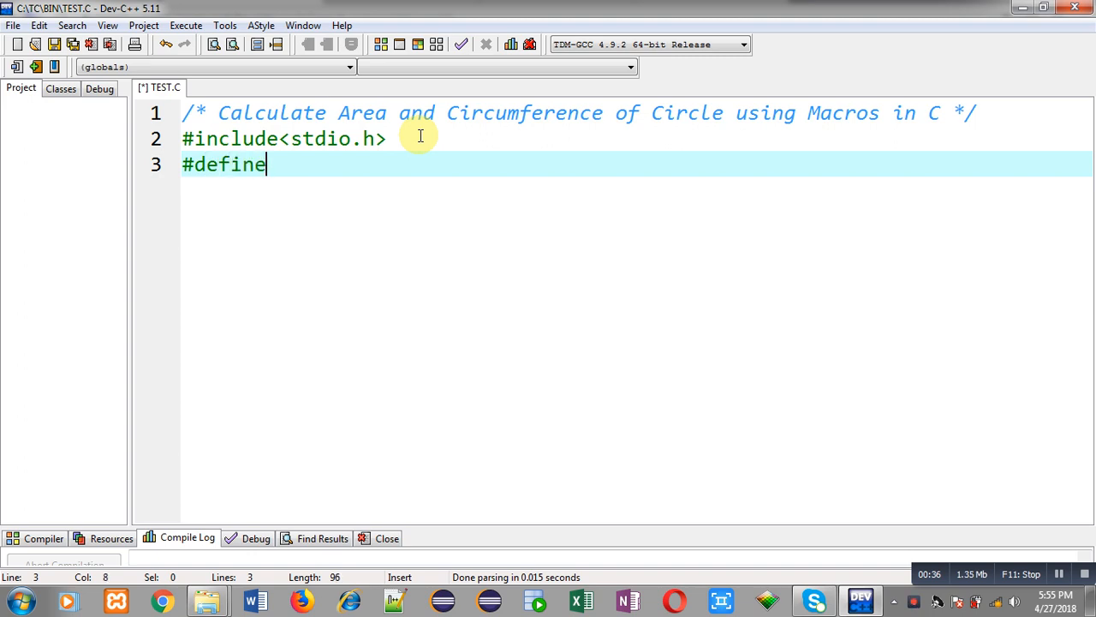
{"action": "type", "text": "PI"}
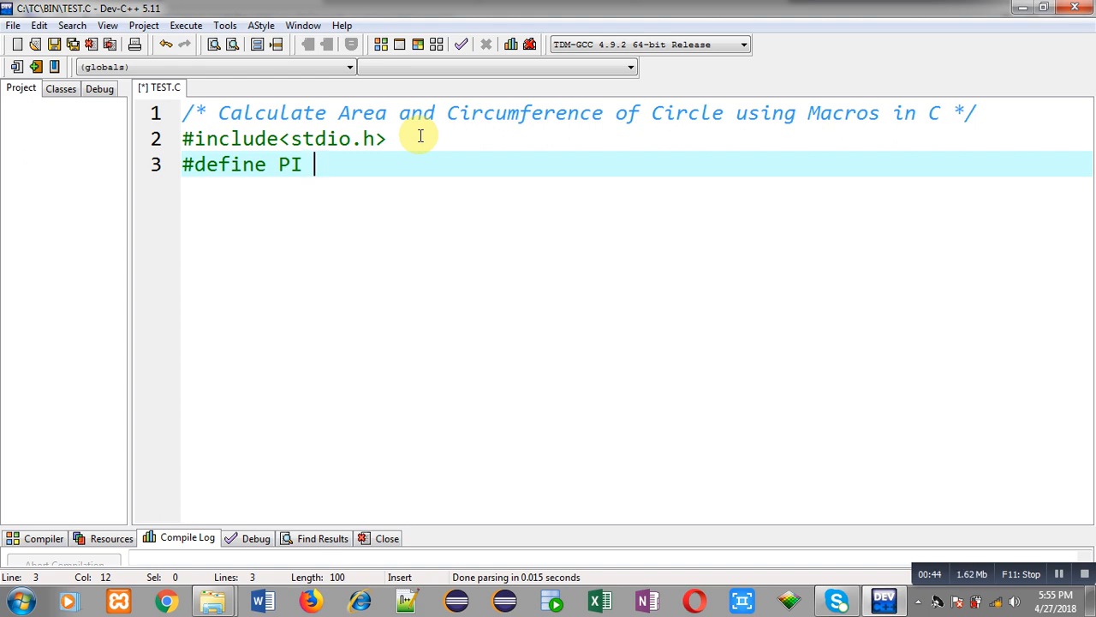
{"action": "type", "text": "3."}
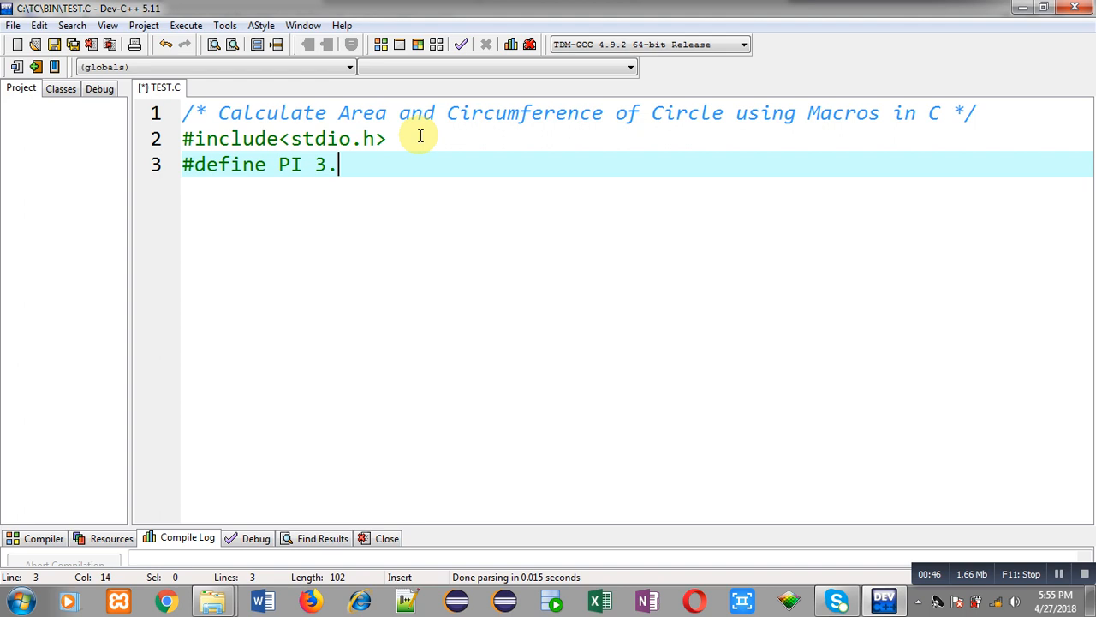
{"action": "type", "text": "141"}
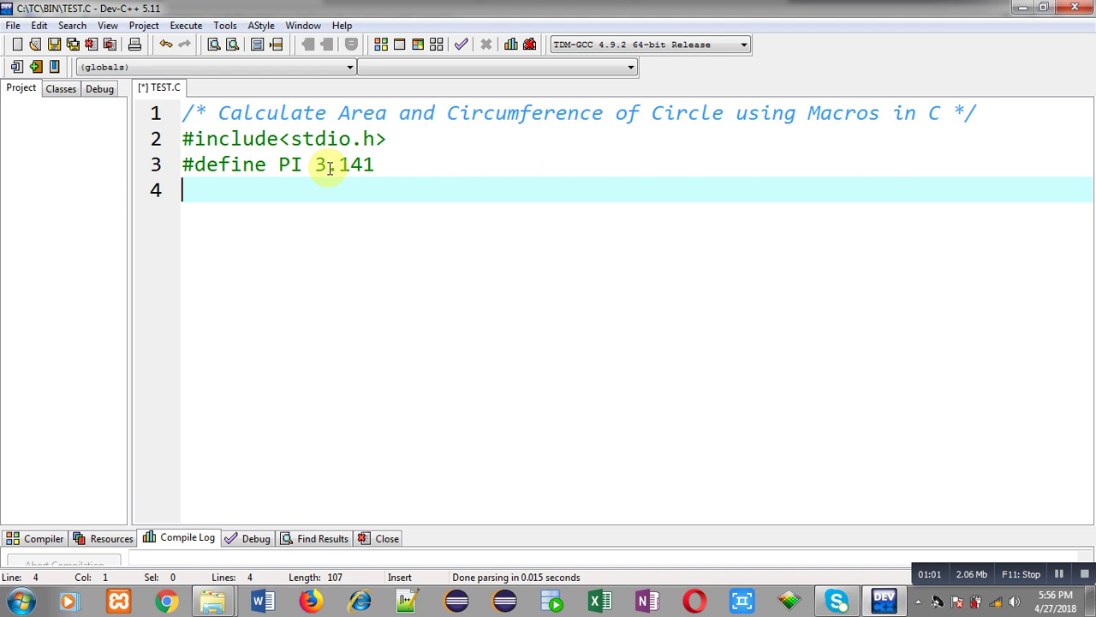
{"action": "type", "text": "."}
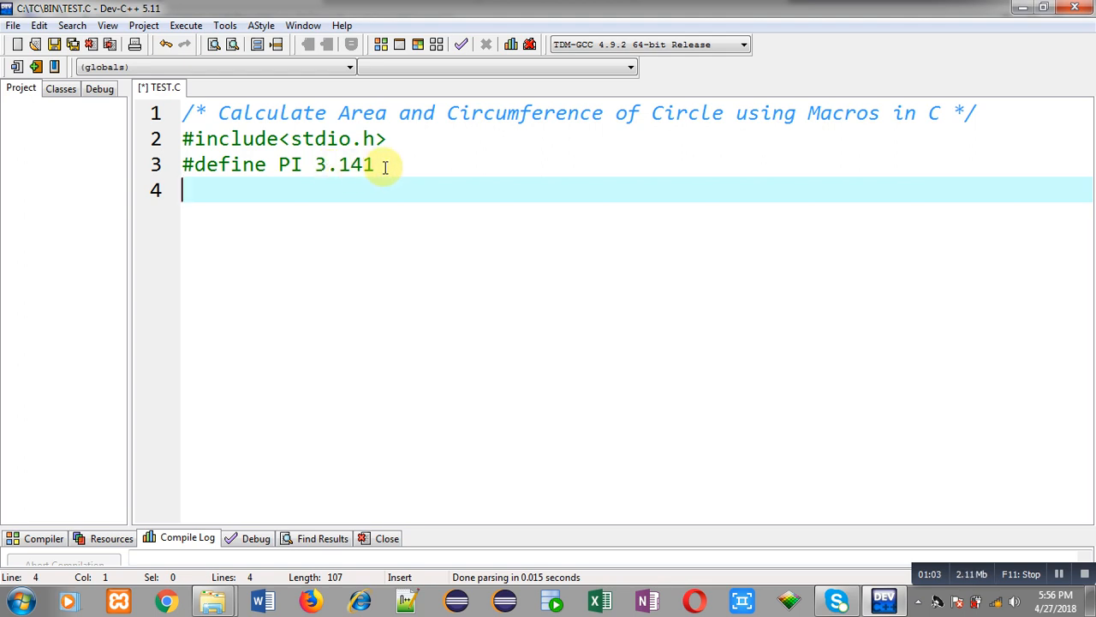
{"action": "type", "text": "#define"}
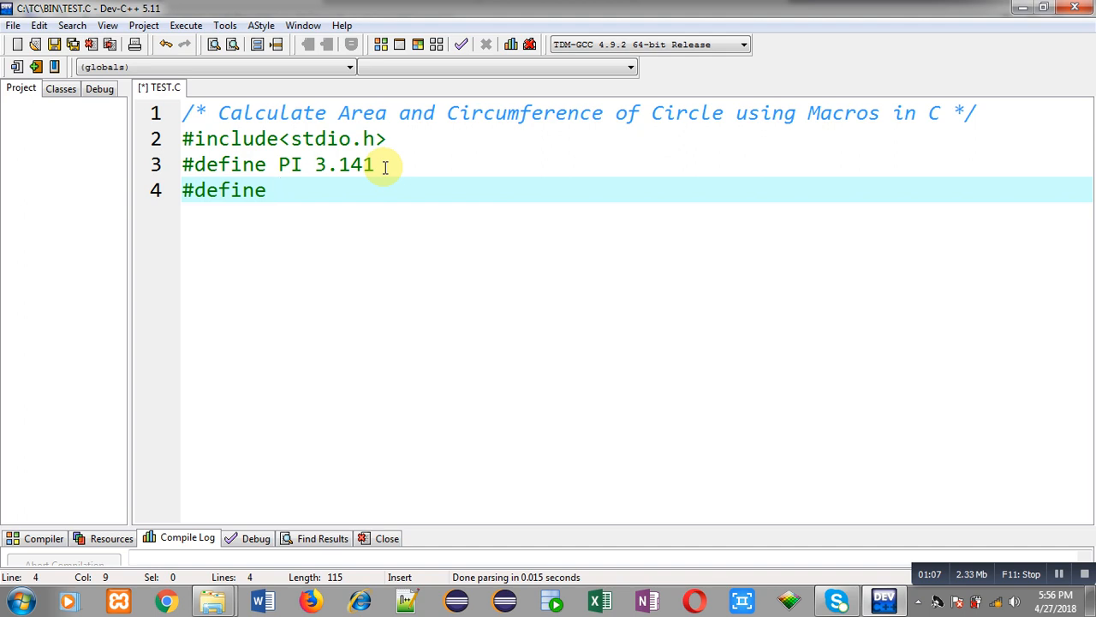
Step: Write the AREA(r) macro computing PI*r*r
{"action": "type", "text": "AREA"}
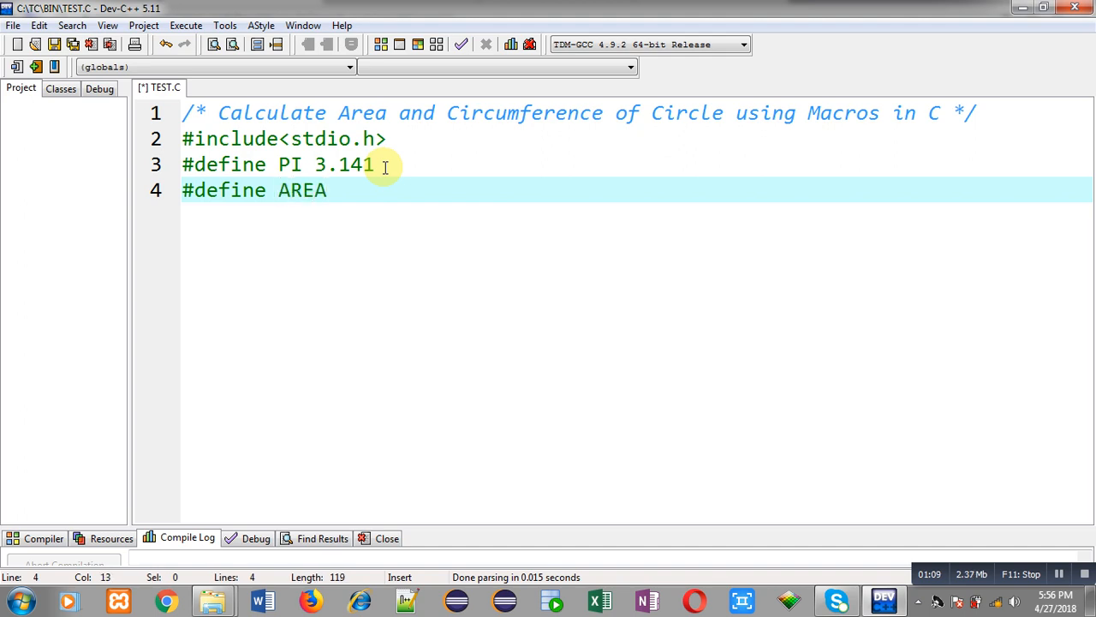
{"action": "type", "text": "()"}
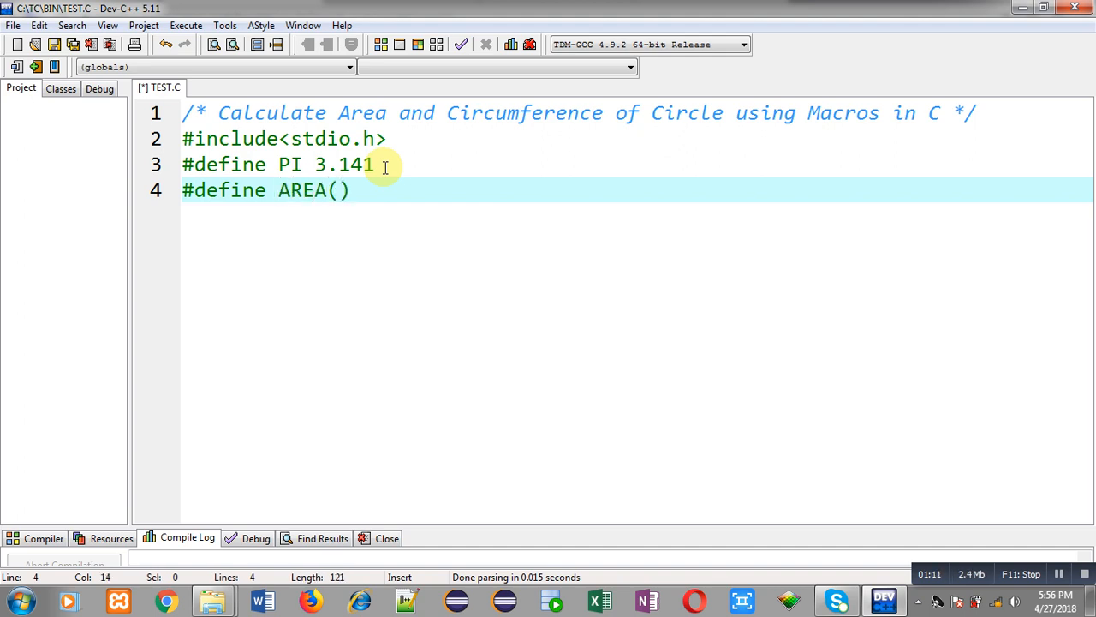
{"action": "type", "text": "r"}
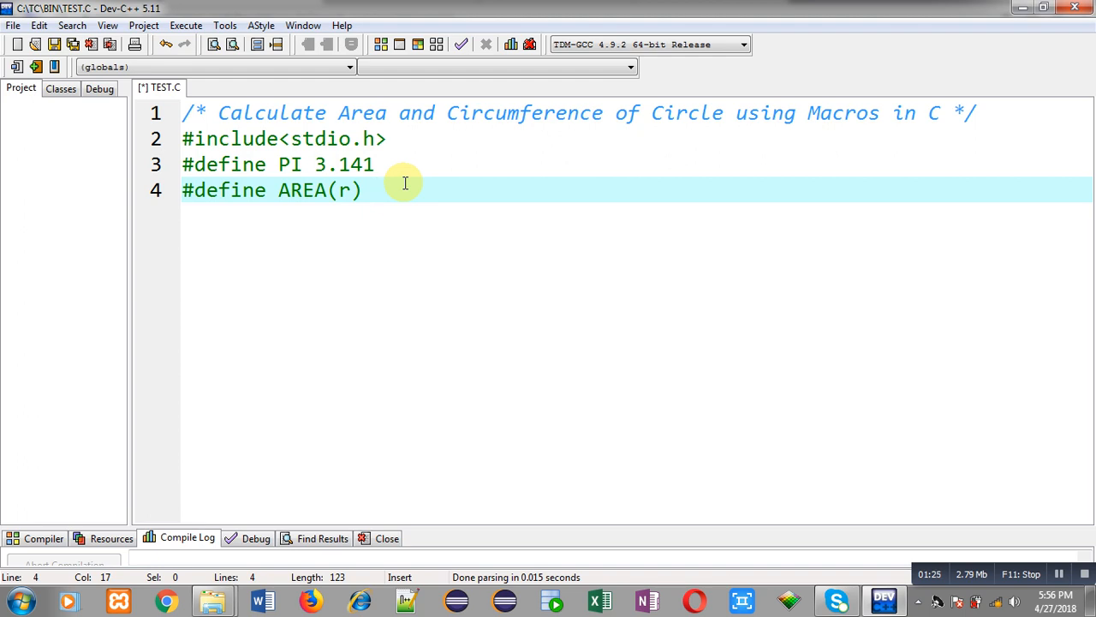
{"action": "type", "text": "PI"}
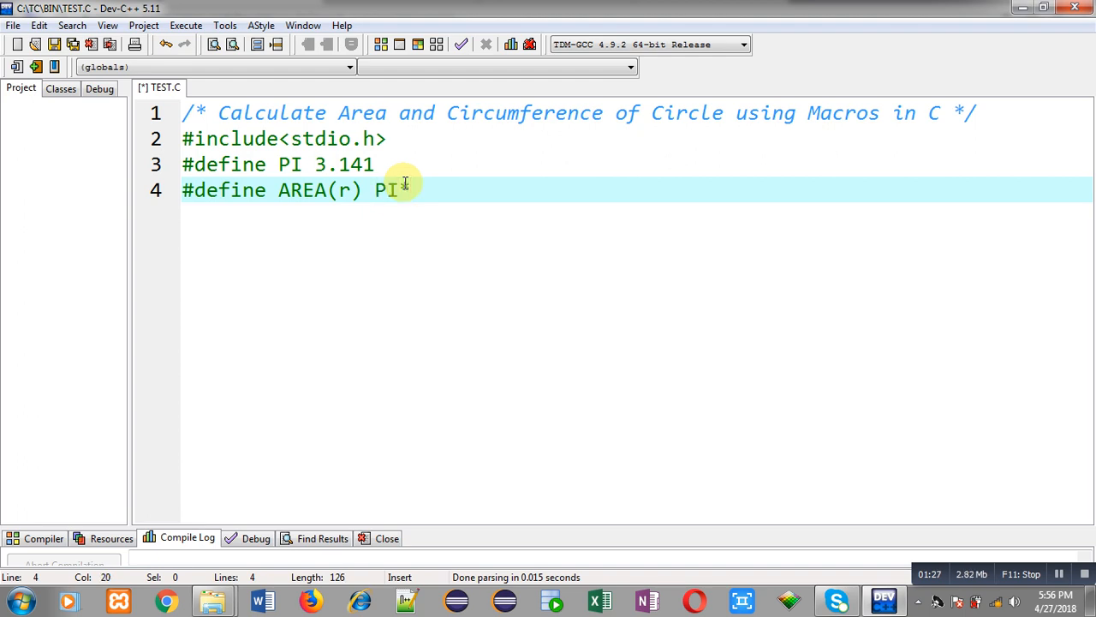
{"action": "type", "text": "*r*r"}
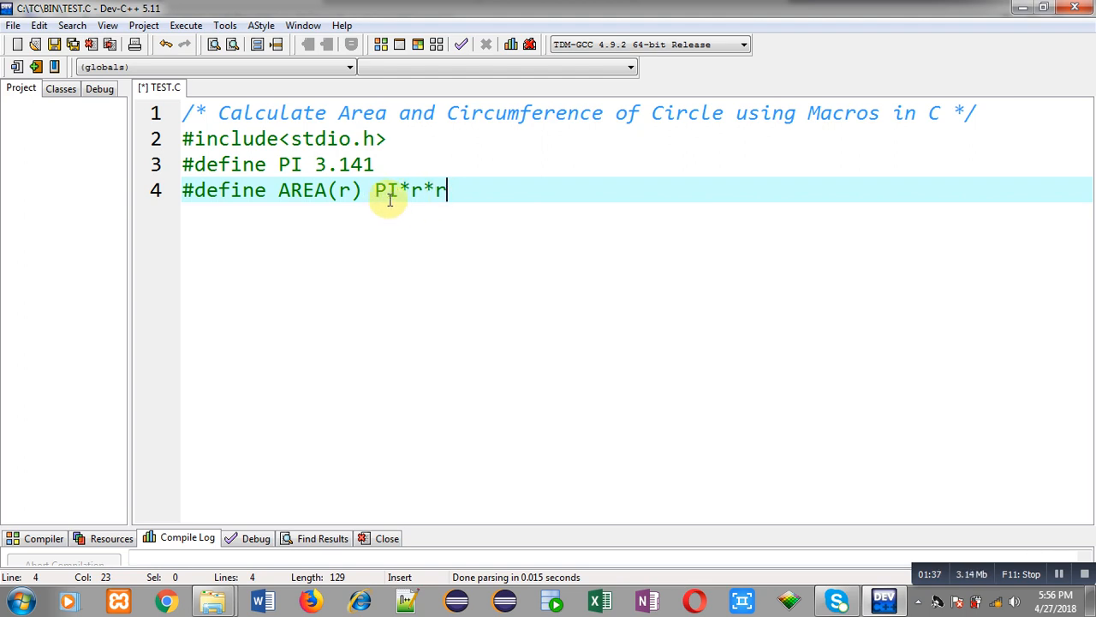
{"action": "mouse_move", "coordinate": [288, 164]}
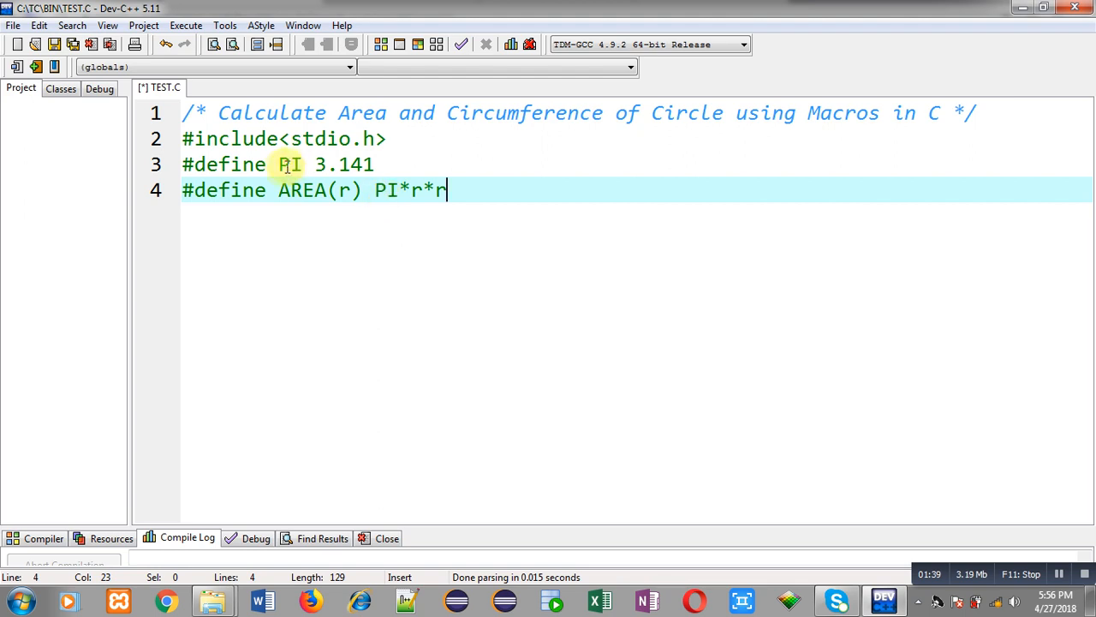
{"action": "mouse_move", "coordinate": [363, 167]}
{"action": "type", "text": "#d"}
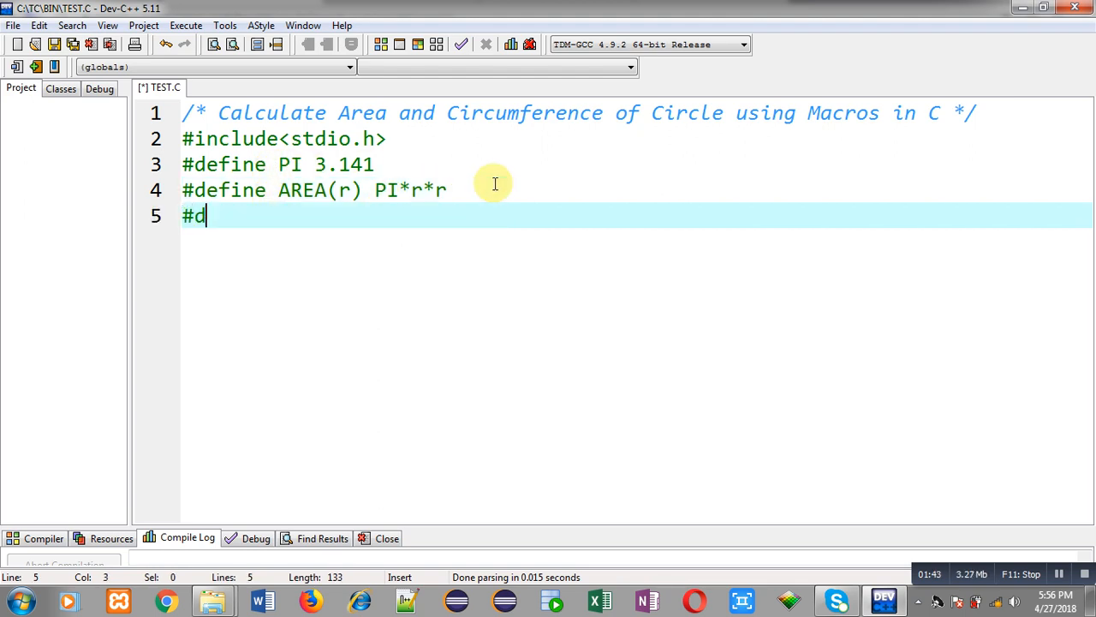
Step: Write the CIRCUM(r) macro computing 2*PI*r
{"action": "type", "text": "efine CI"}
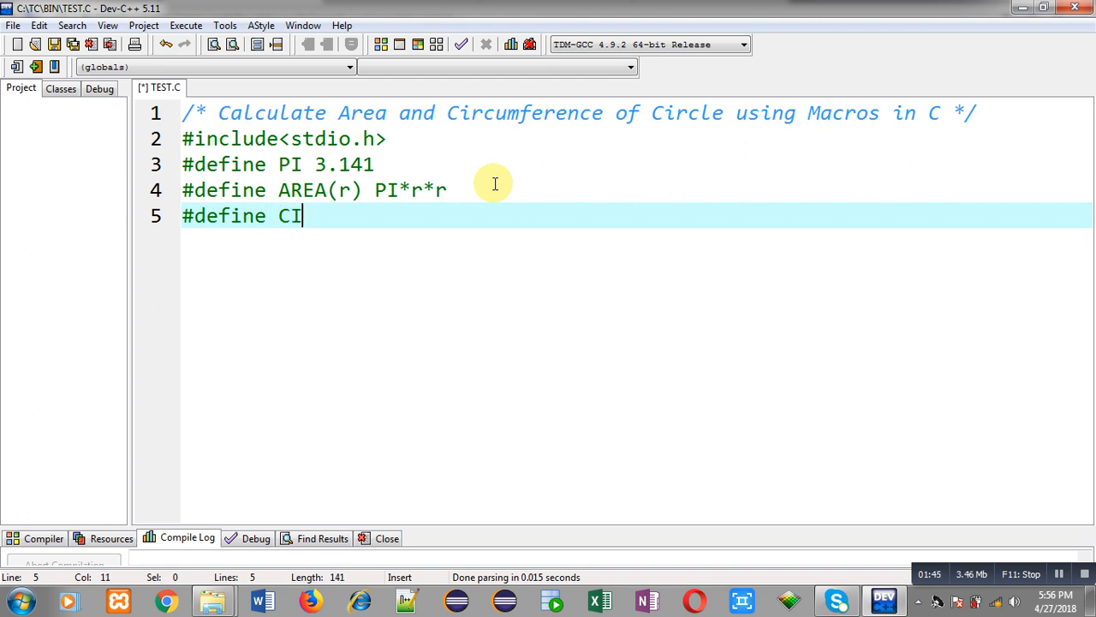
{"action": "type", "text": "RCUM()"}
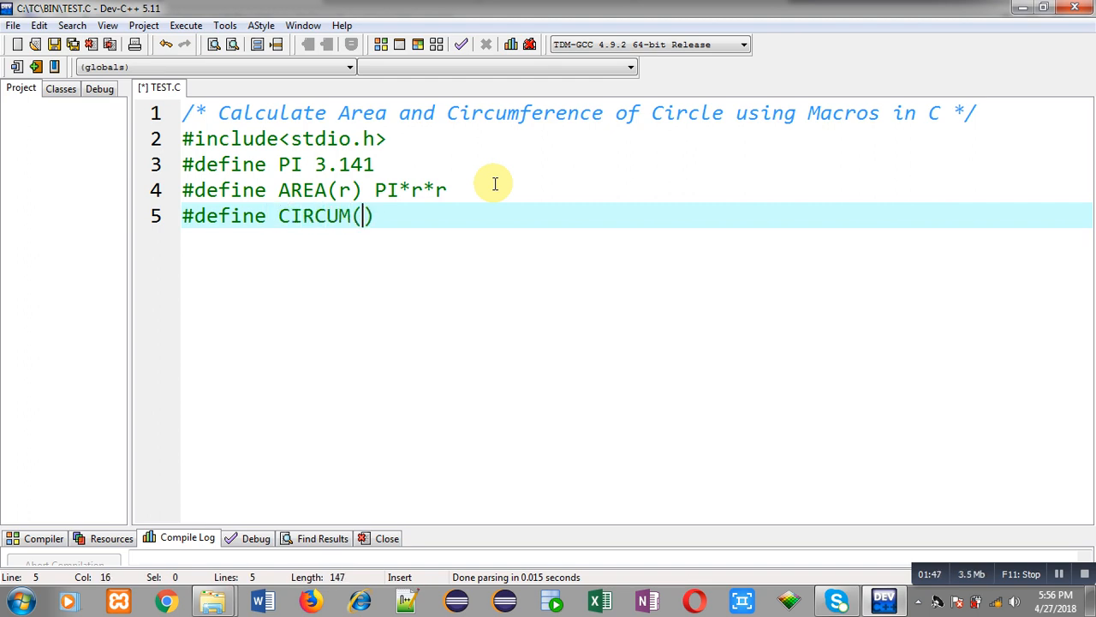
{"action": "type", "text": "r"}
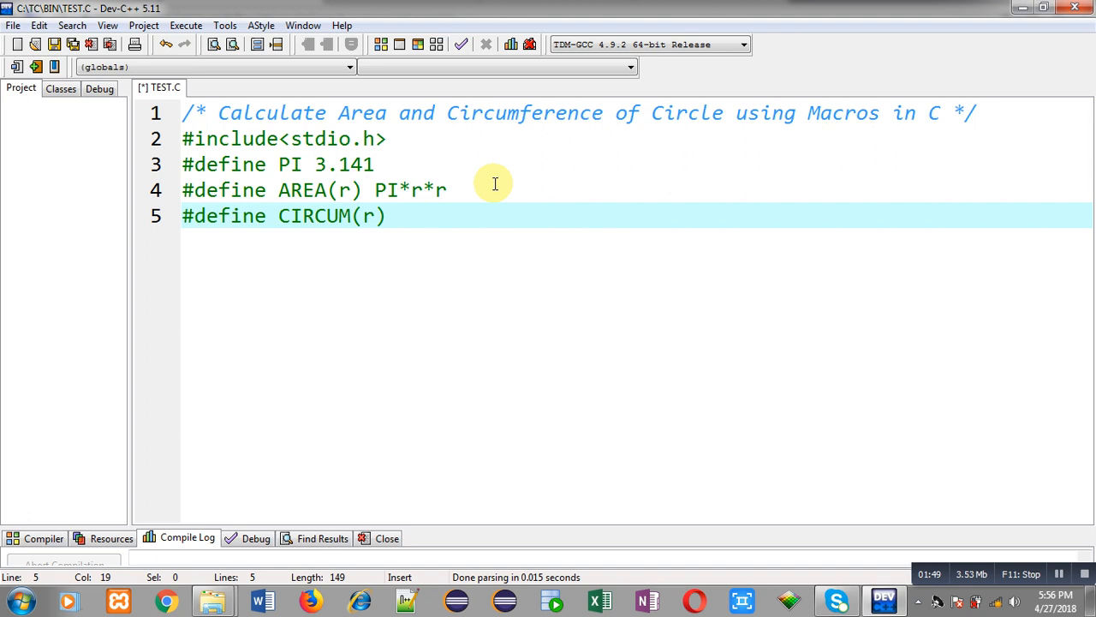
{"action": "type", "text": "2*PI"}
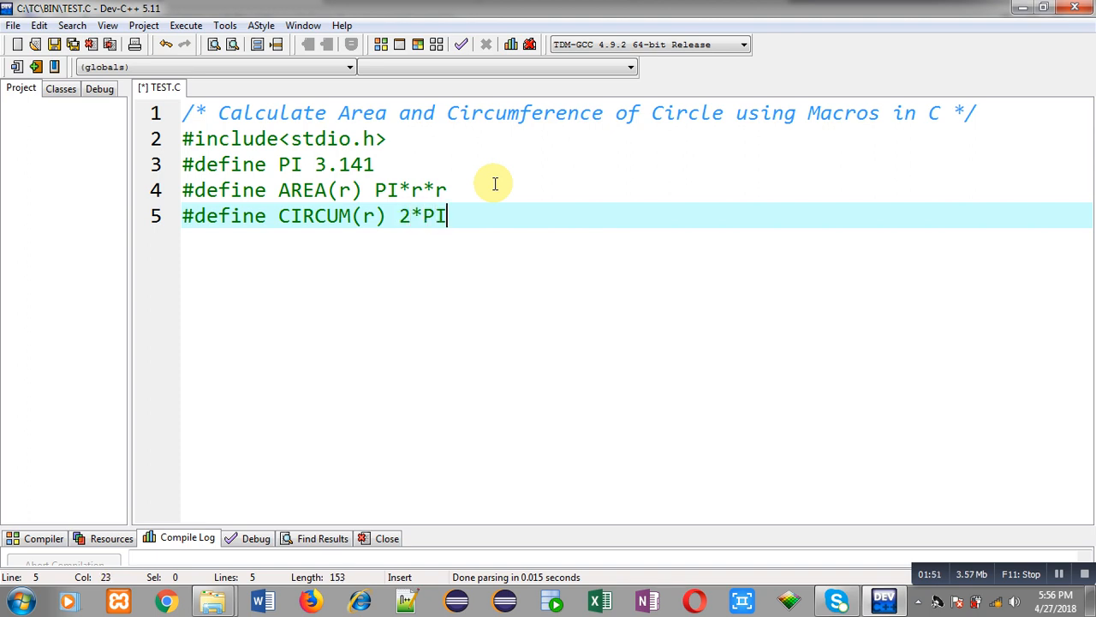
{"action": "type", "text": "*r"}
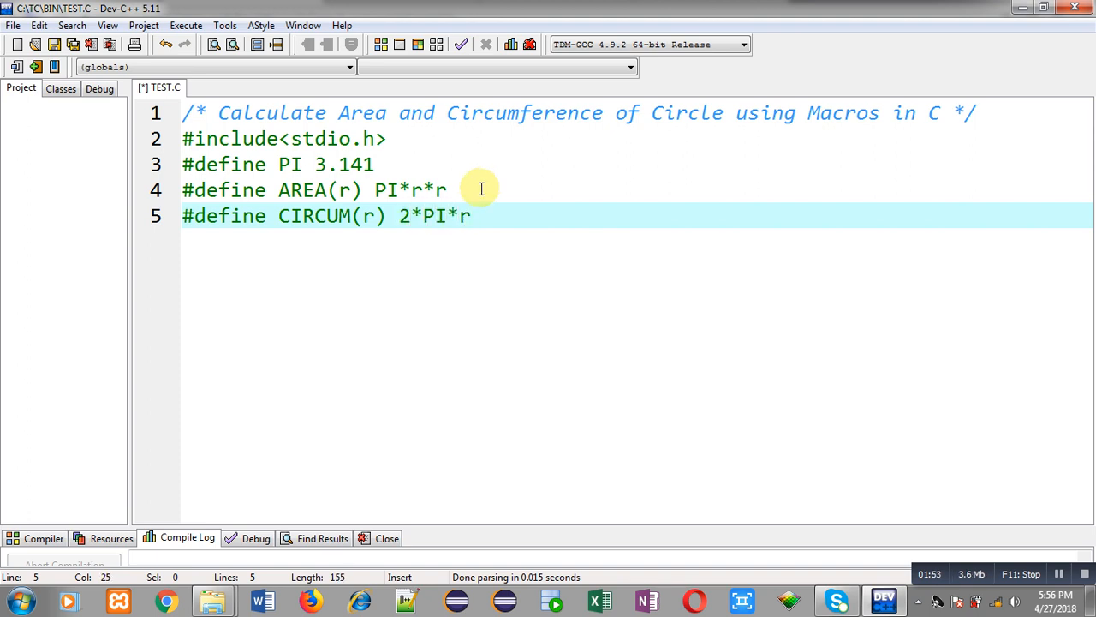
{"action": "mouse_move", "coordinate": [329, 227]}
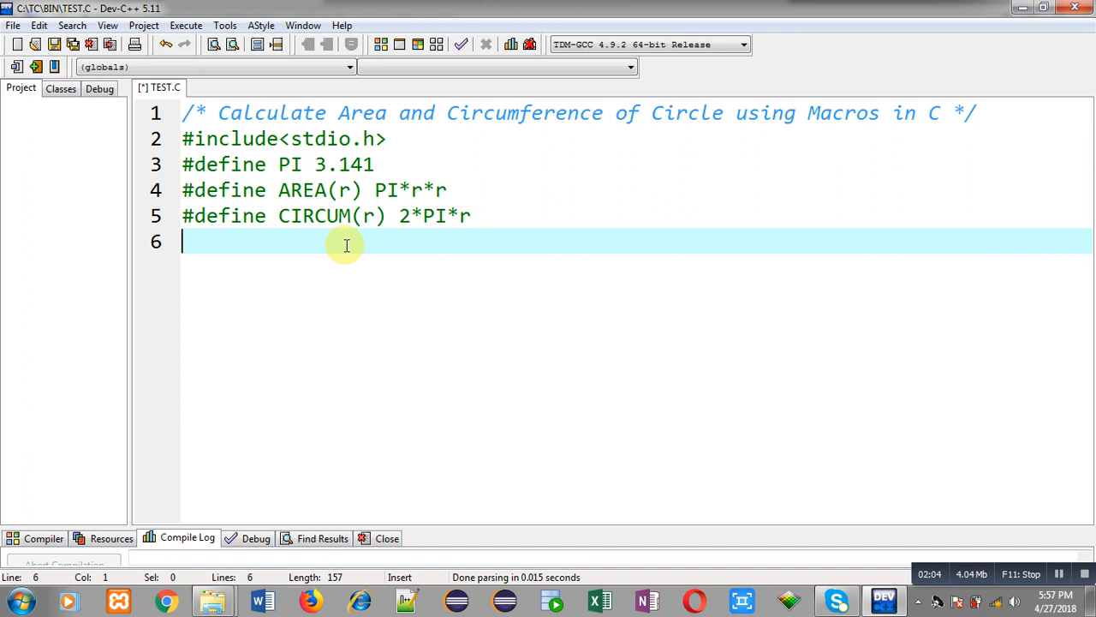
Step: Start int main() and declare float r, a, c
{"action": "type", "text": "int main()"}
{"action": "type", "text": "{"}
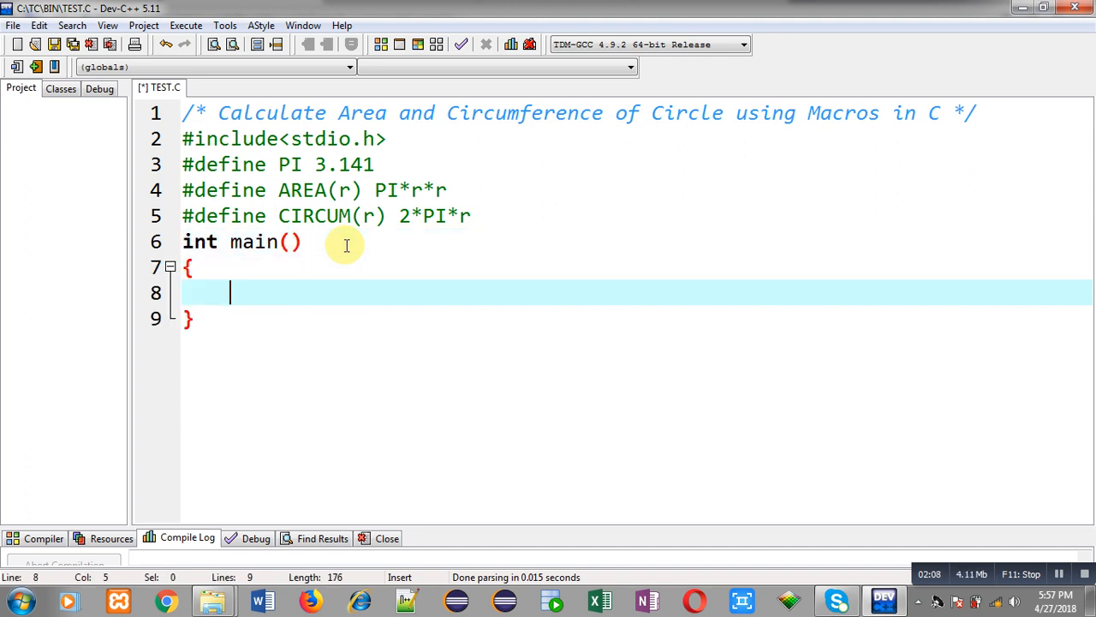
{"action": "type", "text": "int"}
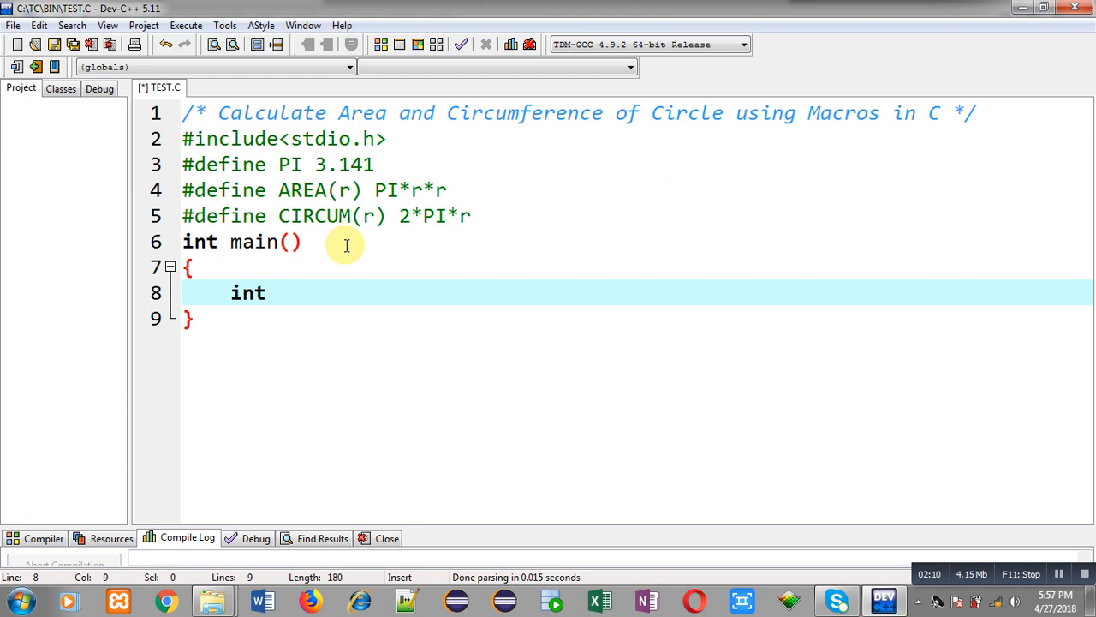
{"action": "type", "text": "r,a"}
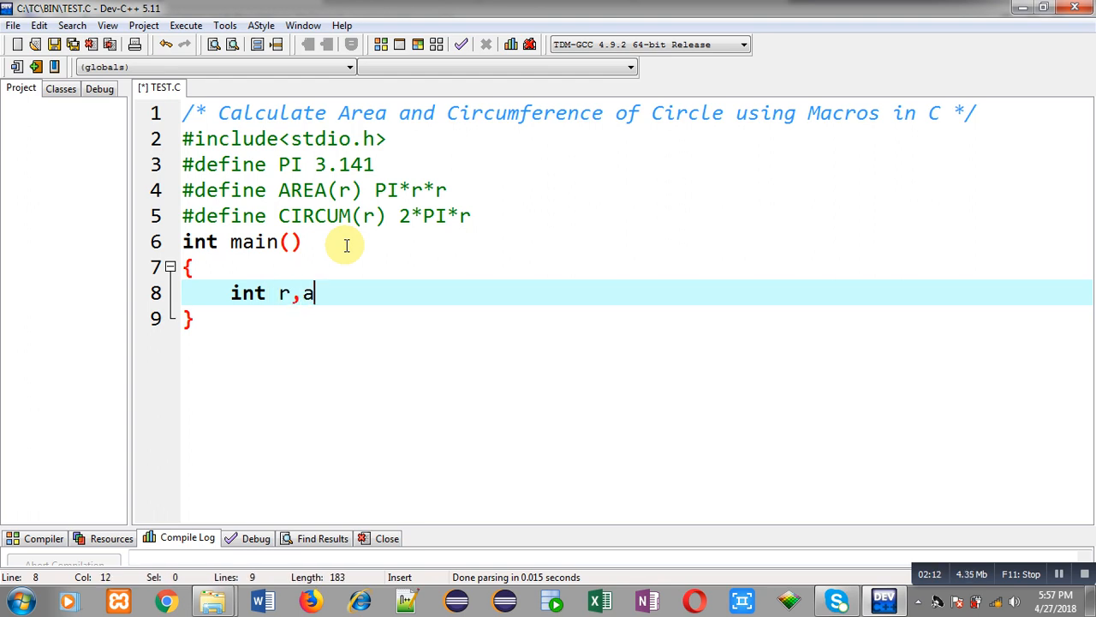
{"action": "type", "text": ",c;"}
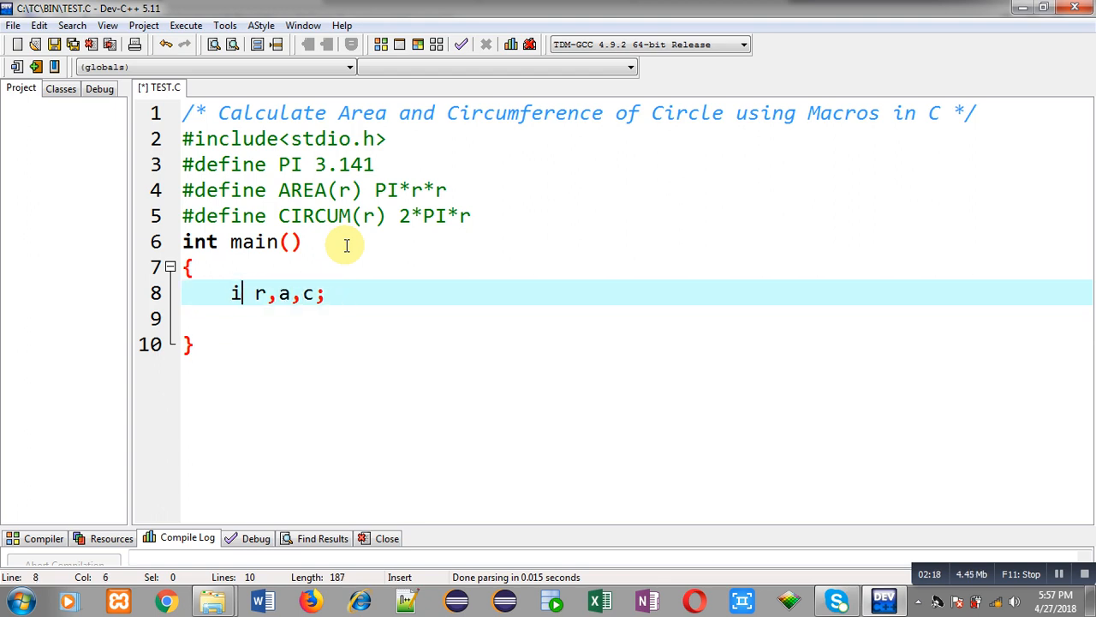
{"action": "type", "text": "loat"}
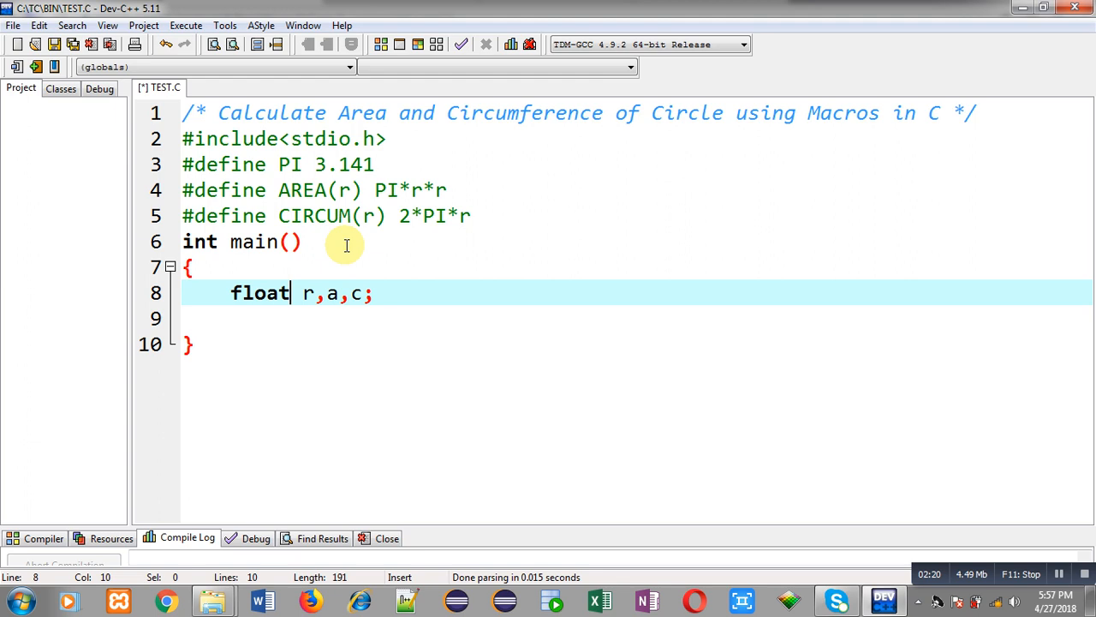
{"action": "mouse_move", "coordinate": [305, 293]}
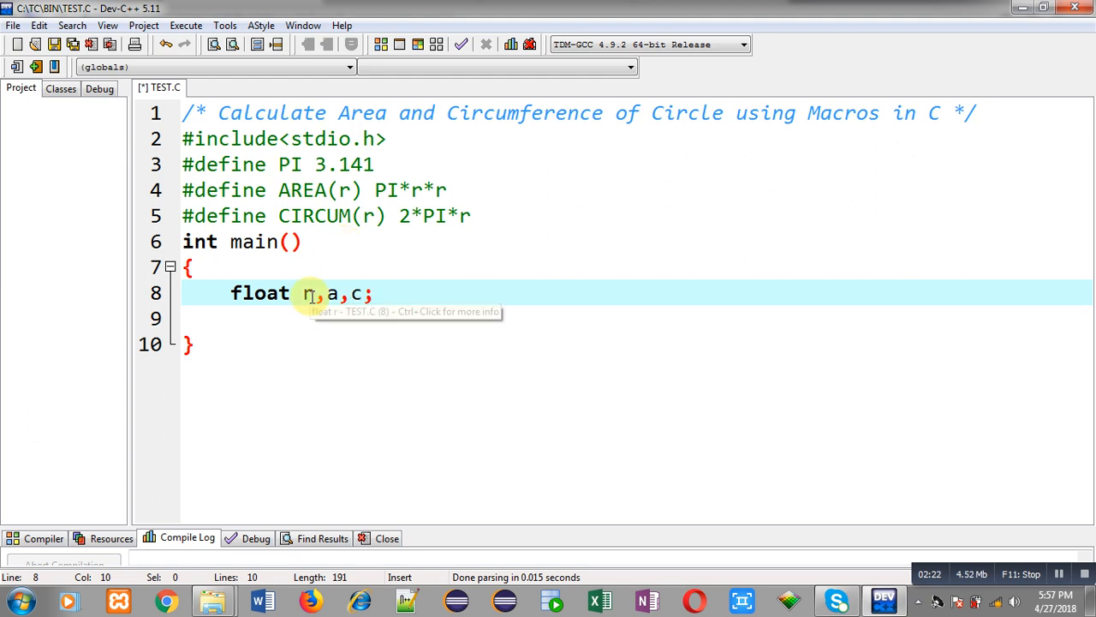
{"action": "mouse_move", "coordinate": [329, 293]}
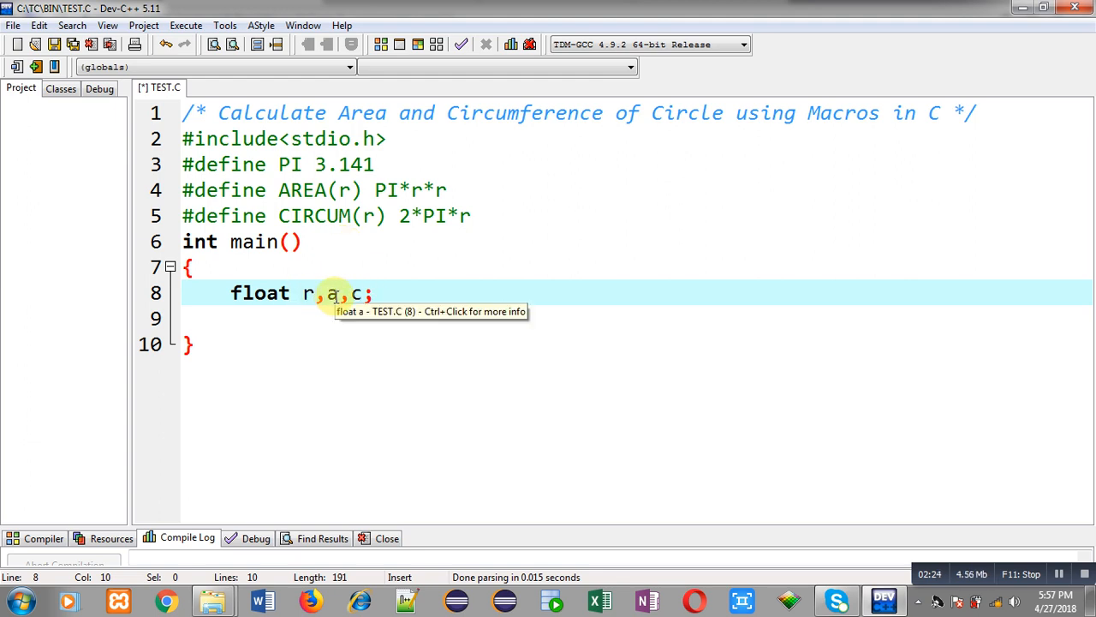
{"action": "key", "text": "Return"}
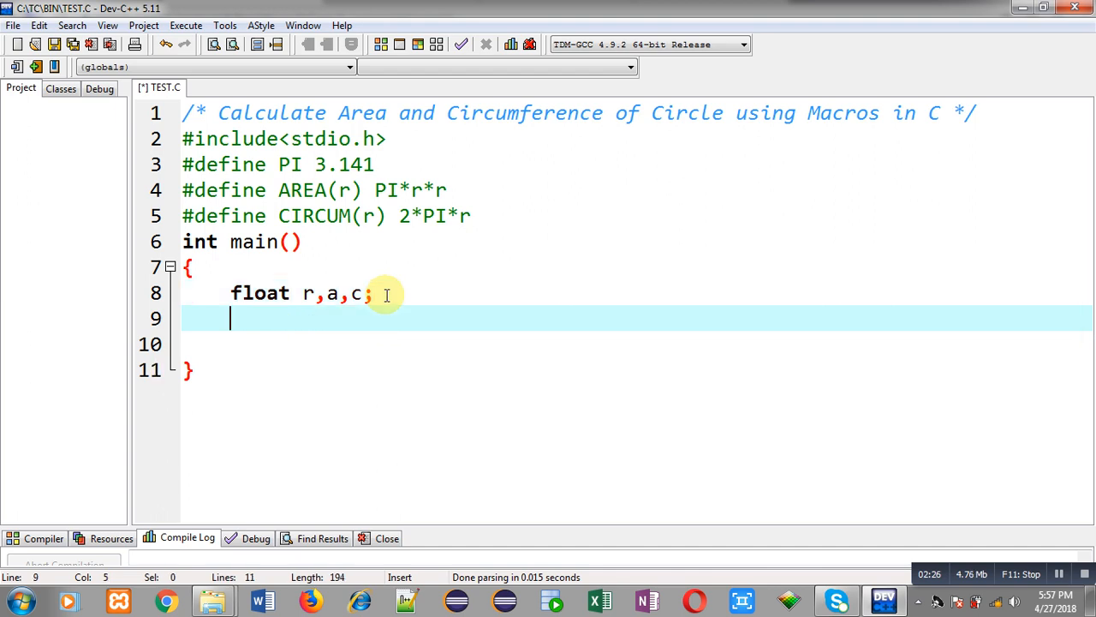
Step: Prompt "\nEnter Radius = " with printf and read r with scanf("%d",&r)
{"action": "type", "text": "printf(\"\\nEnter"}
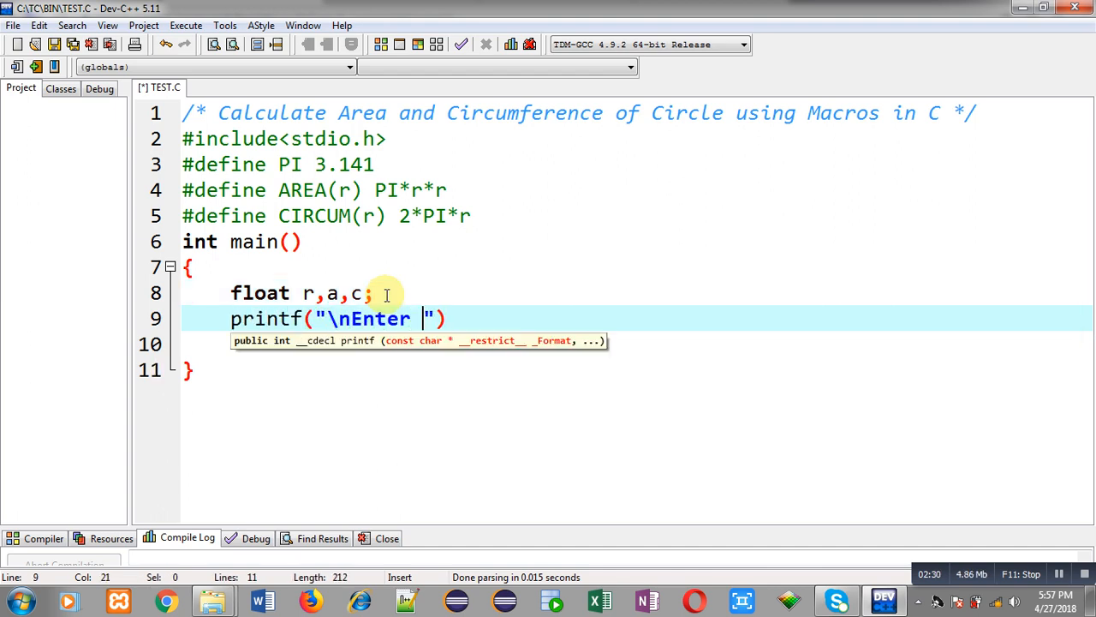
{"action": "type", "text": "Radius"}
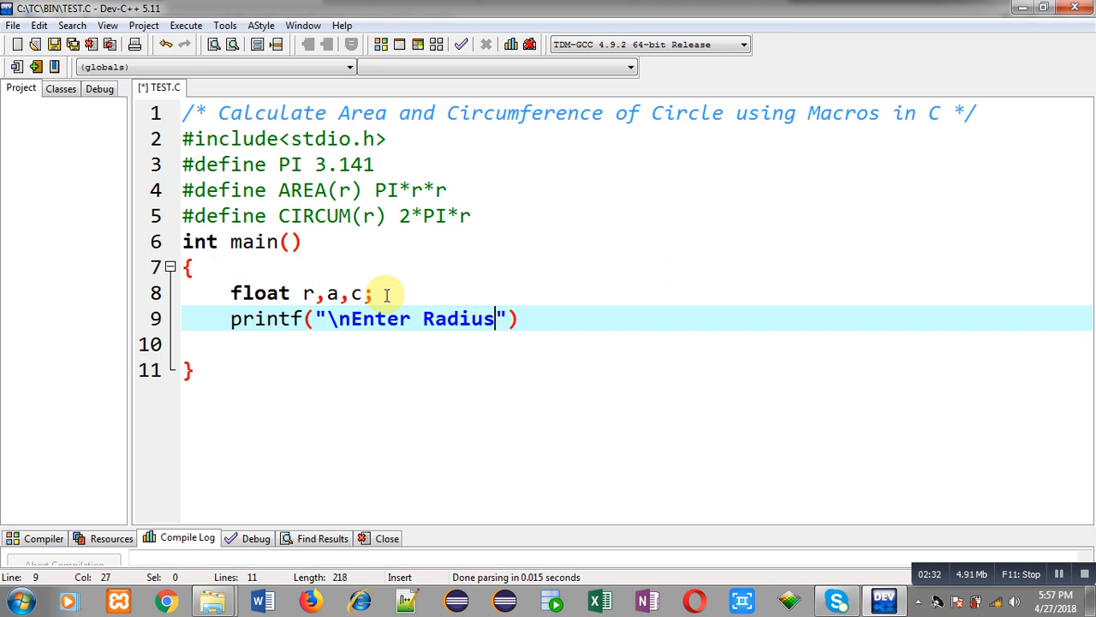
{"action": "type", "text": "="}
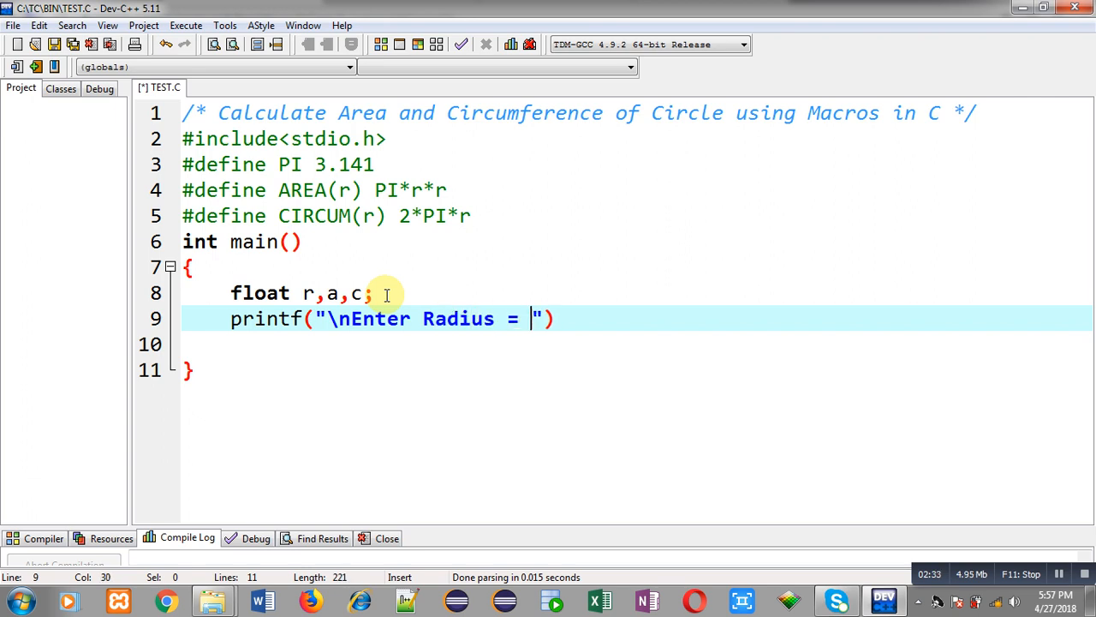
{"action": "type", "text": ");"}
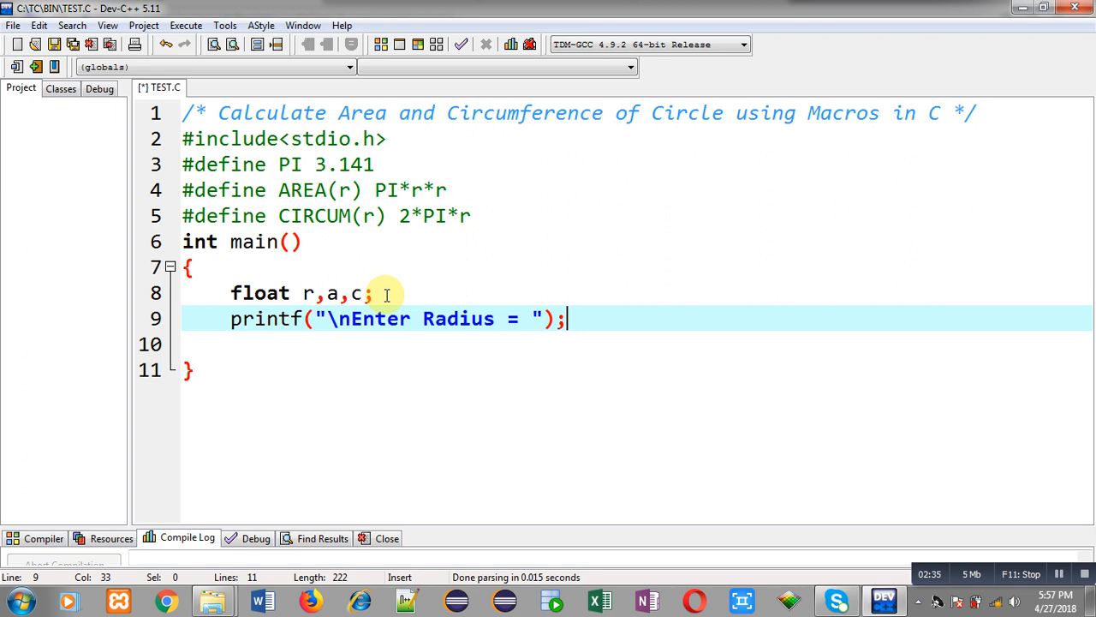
{"action": "type", "text": "scanf(\""}
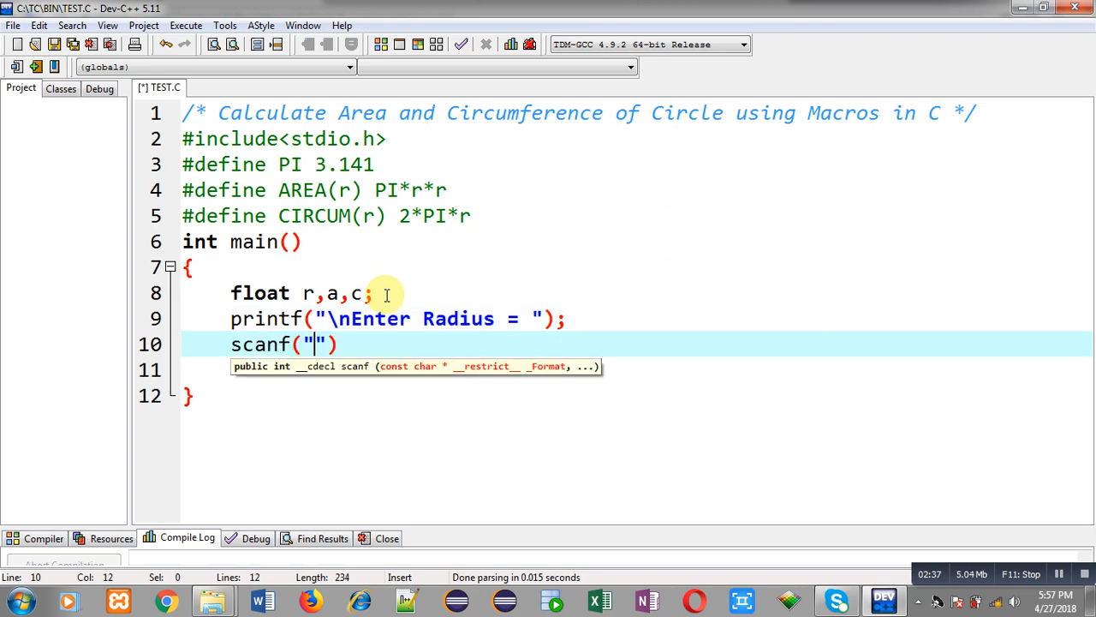
{"action": "type", "text": "%d"}
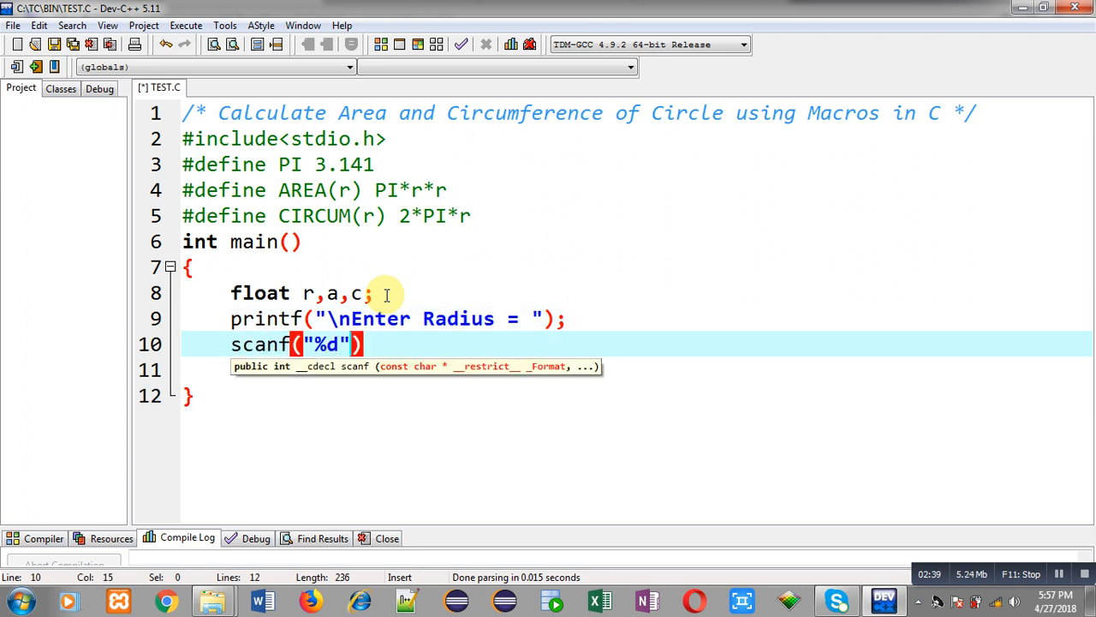
{"action": "type", "text": ",&r"}
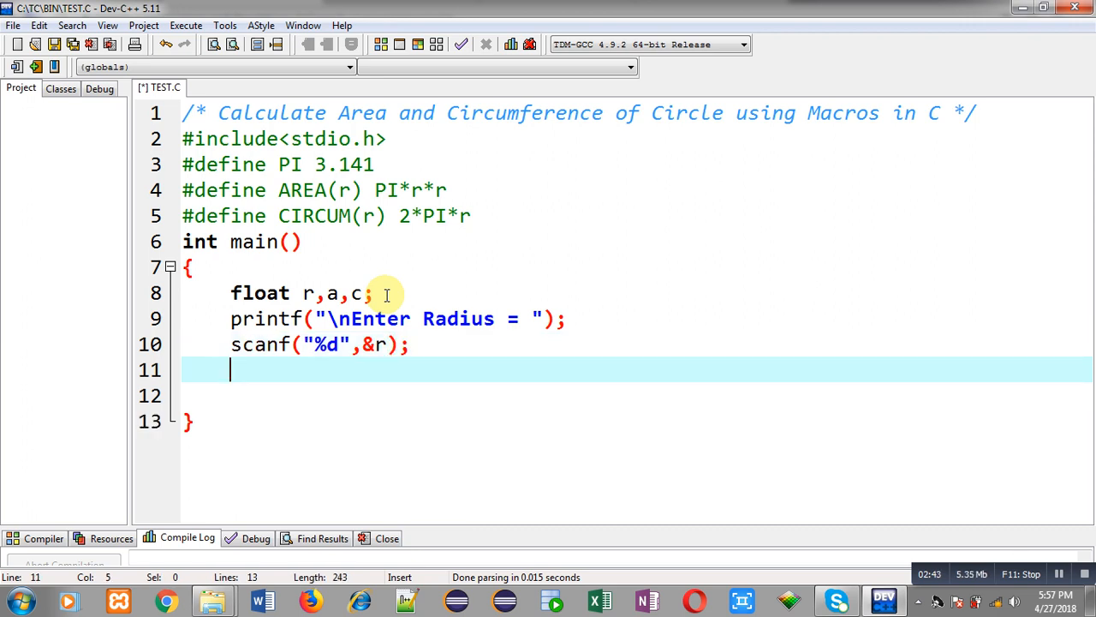
{"action": "type", "text": "a"}
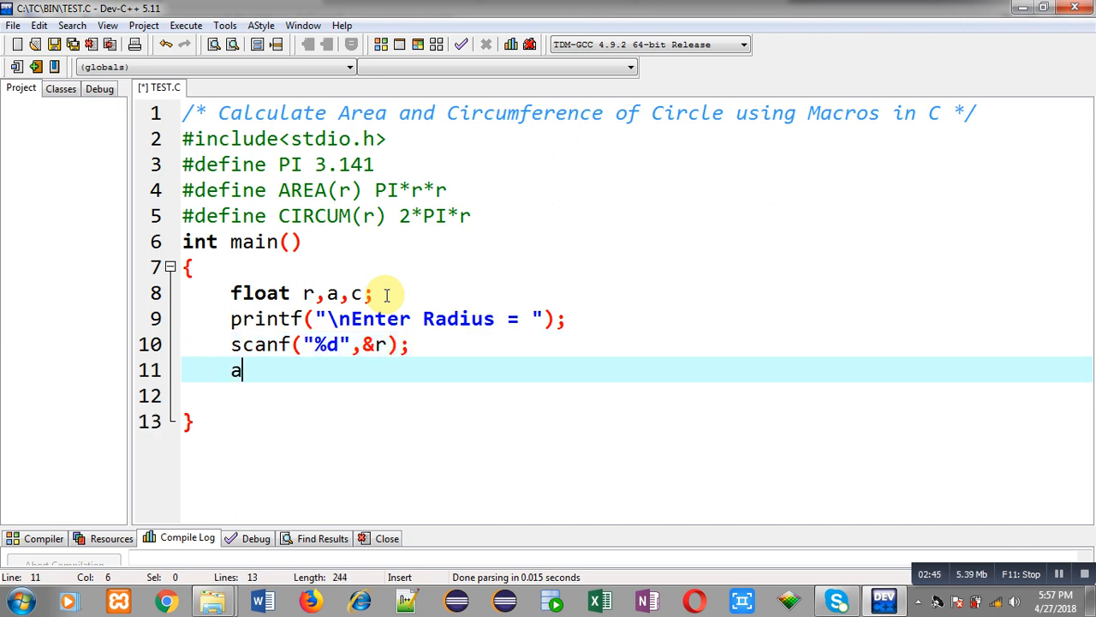
Step: Assign a=AREA(r) and c=CIRCUM(r), then begin the output printf
{"action": "type", "text": "="}
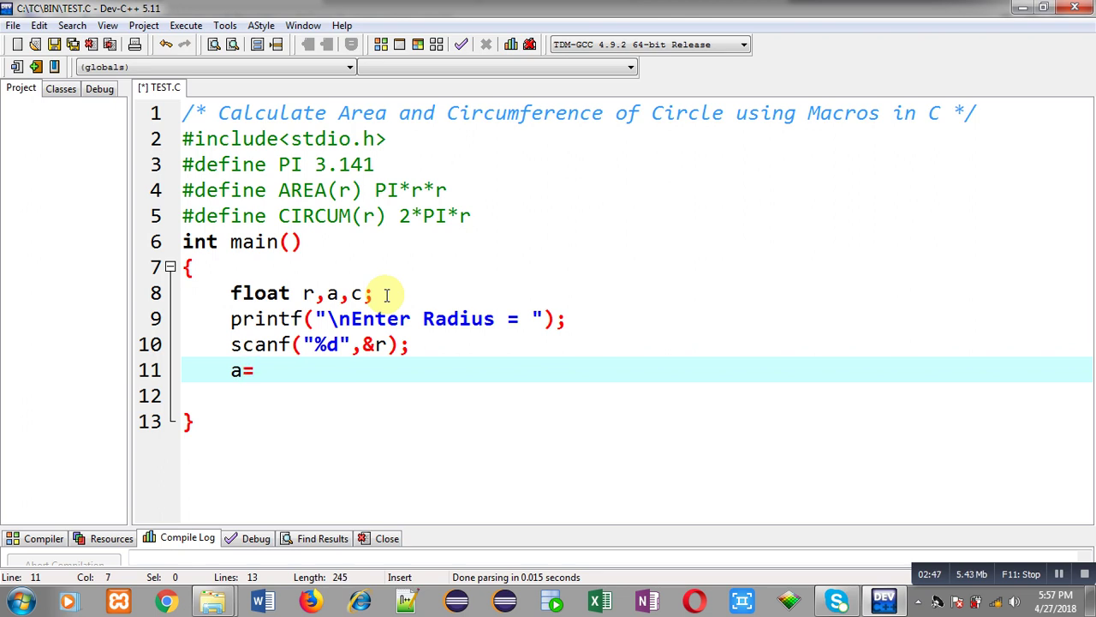
{"action": "type", "text": "AREA()"}
{"action": "left_click", "coordinate": [637, 396]}
{"action": "type", "text": "c"}
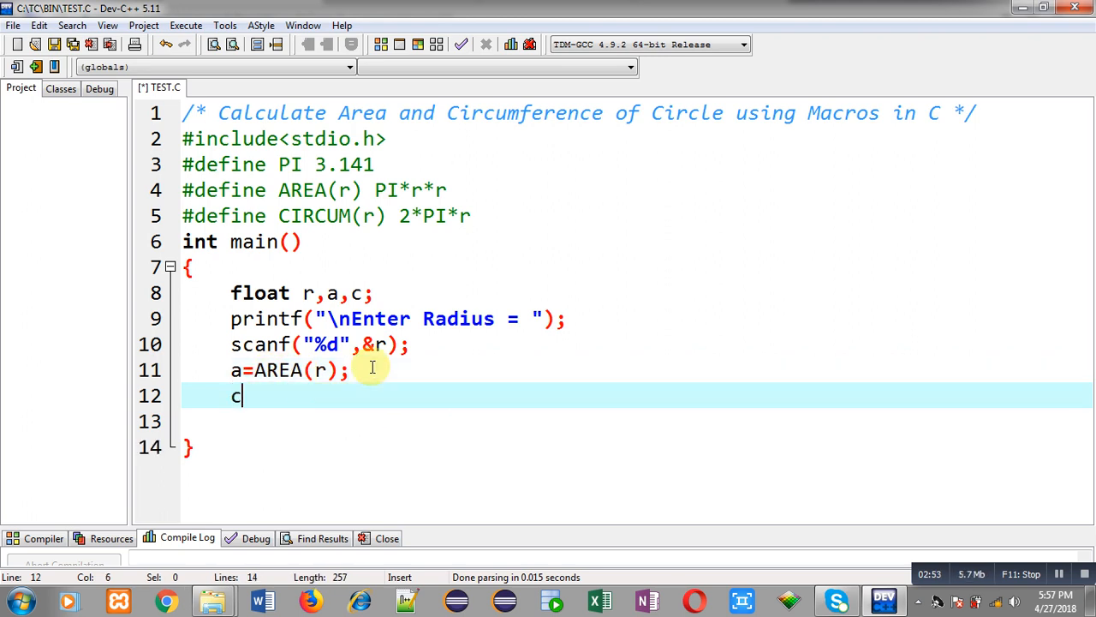
{"action": "type", "text": "=CIRC"}
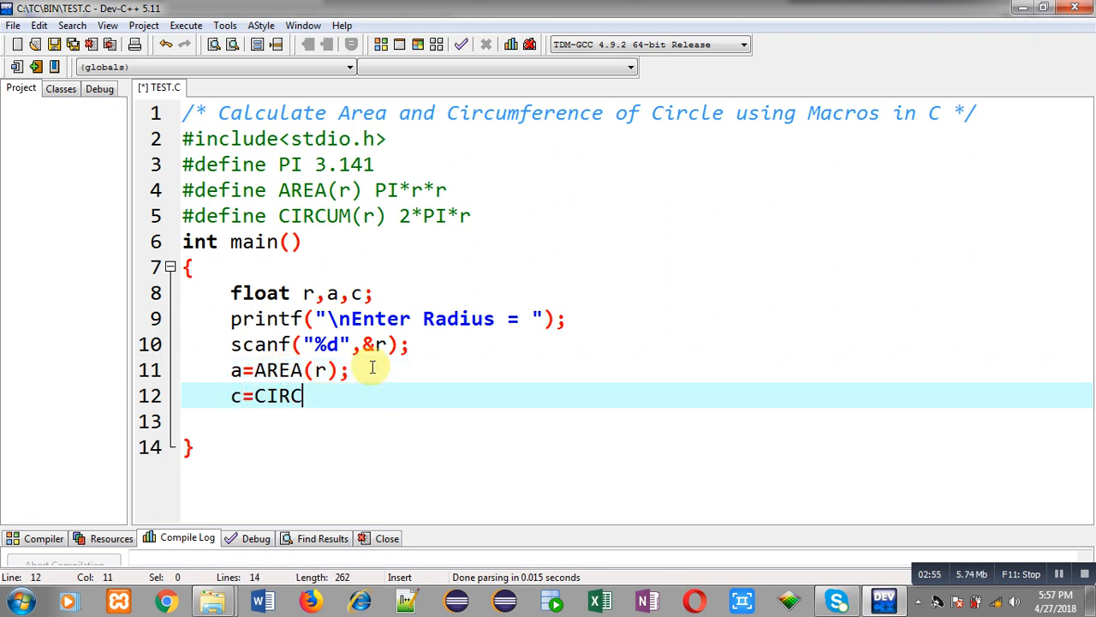
{"action": "type", "text": "UM(r);"}
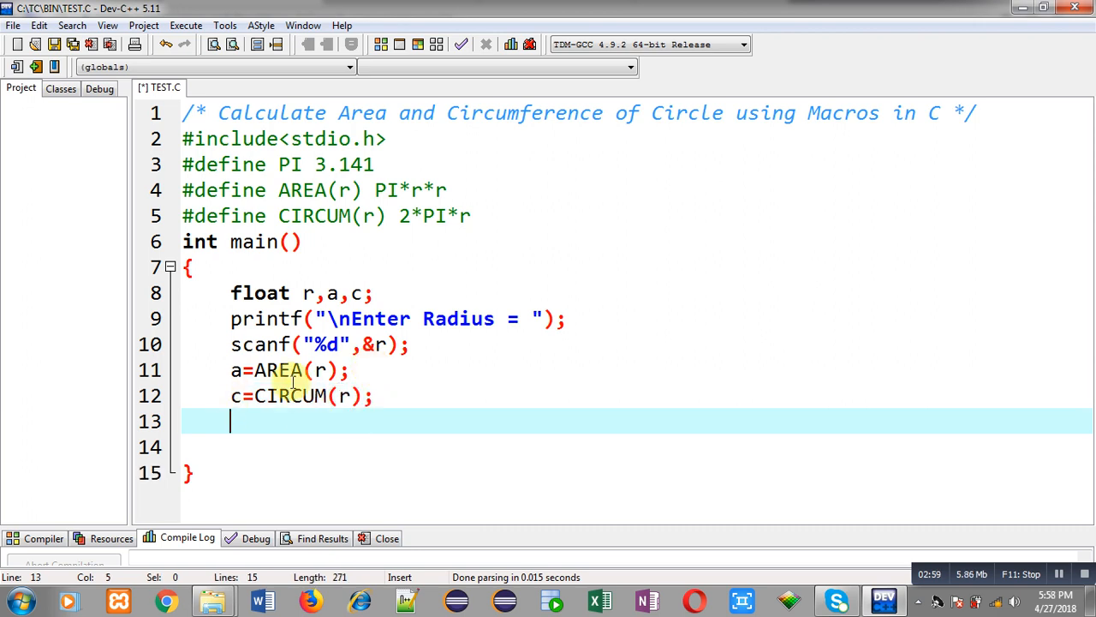
{"action": "mouse_move", "coordinate": [322, 370]}
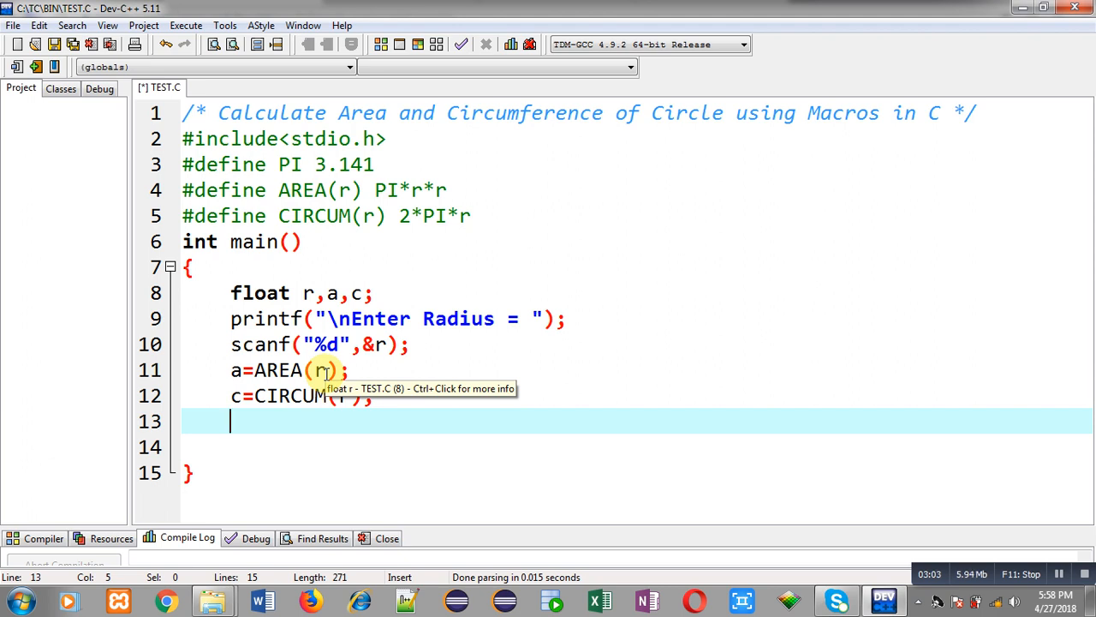
{"action": "mouse_move", "coordinate": [404, 382]}
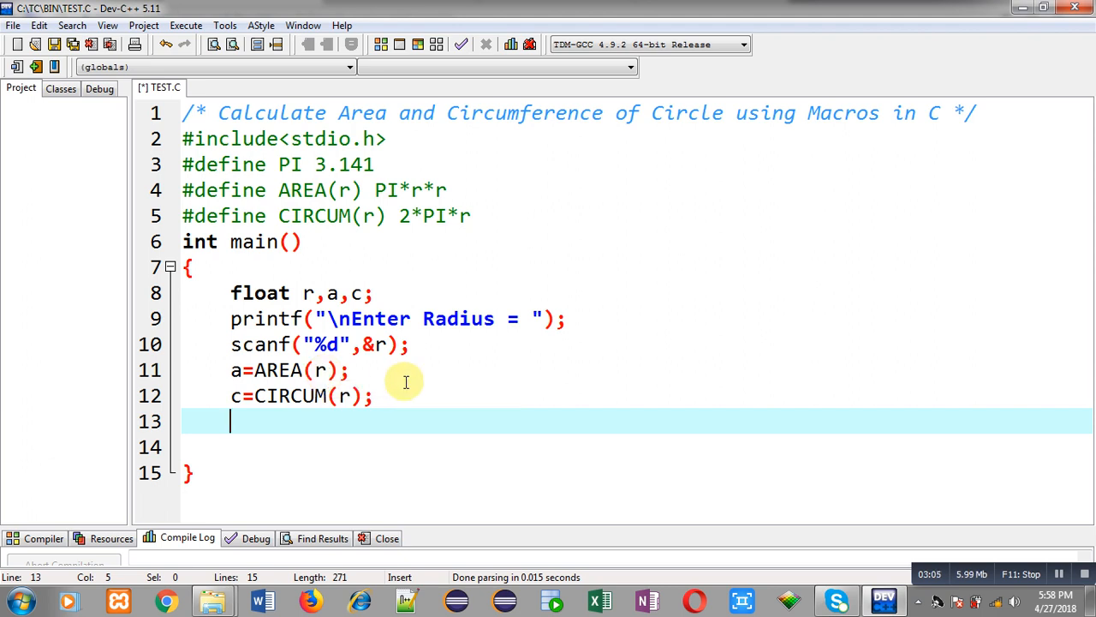
{"action": "type", "text": "printf(\"\\nA"}
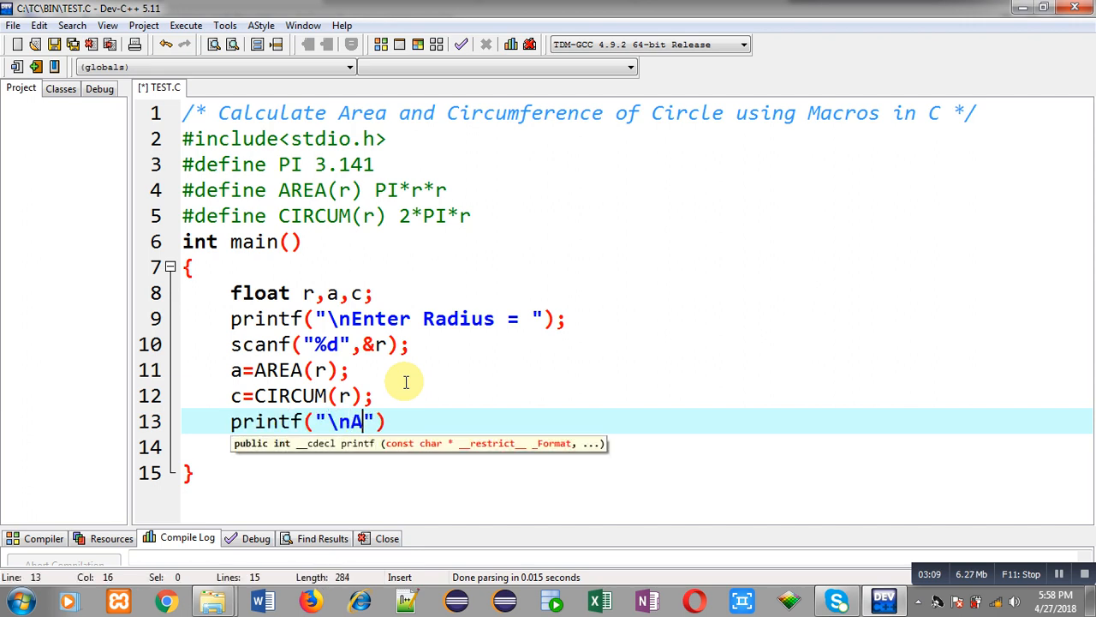
Step: Print "Area = %f" and "Circumference = %f" for a and c, and end main with return 0
{"action": "type", "text": "rea = %f"}
{"action": "left_click", "coordinate": [615, 447]}
{"action": "type", "text": "printf(\"\\"}
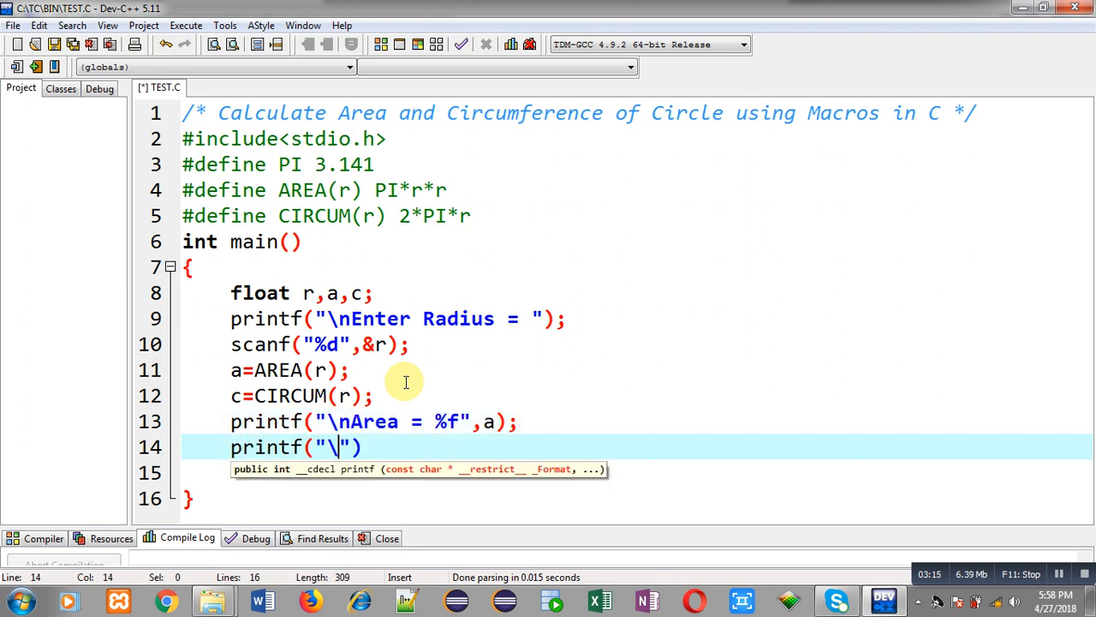
{"action": "type", "text": "nCircumference = %f"}
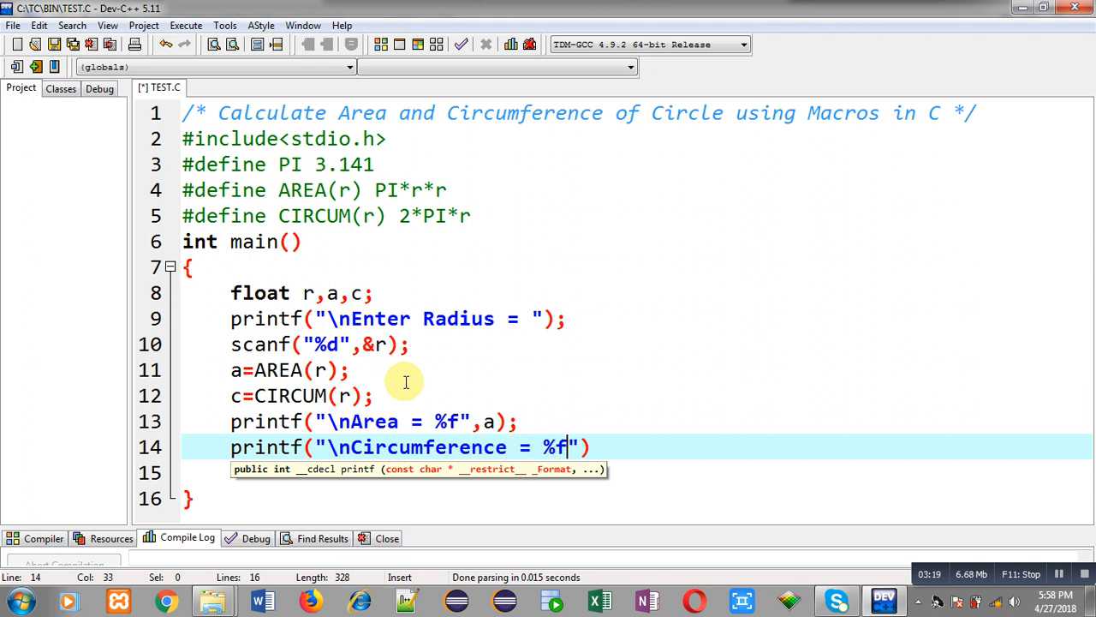
{"action": "type", "text": ",c);"}
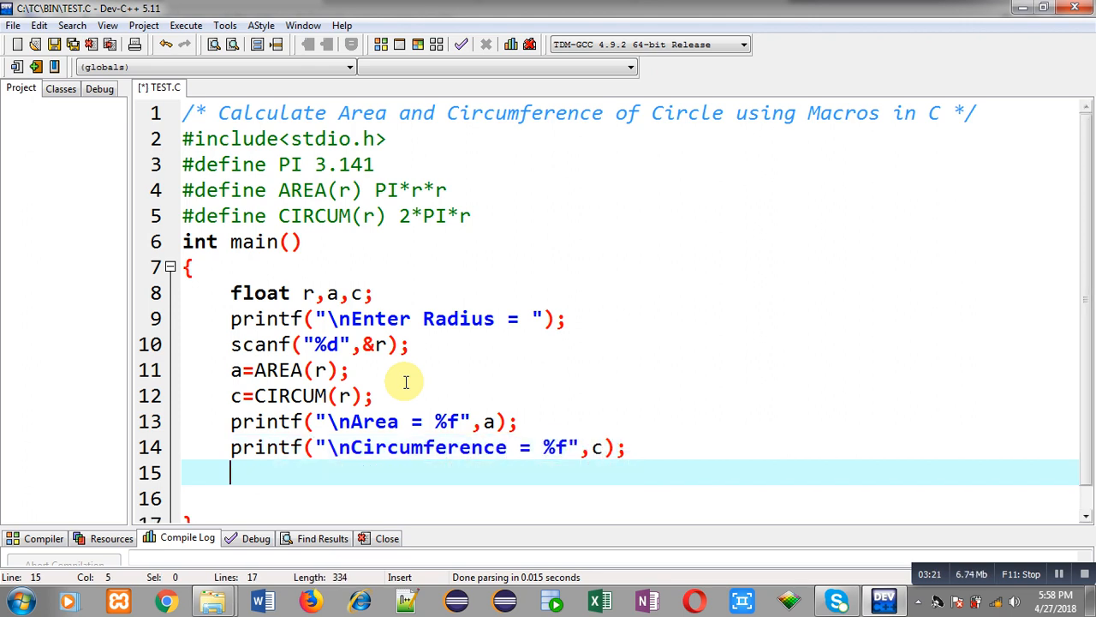
{"action": "type", "text": "return 0;"}
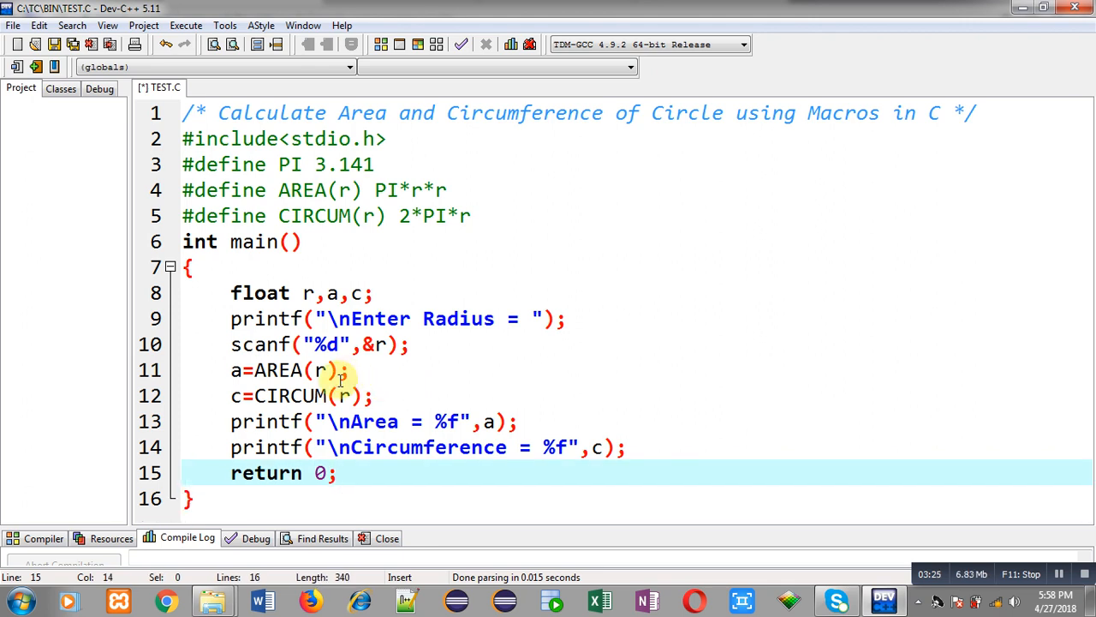
{"action": "mouse_move", "coordinate": [446, 368]}
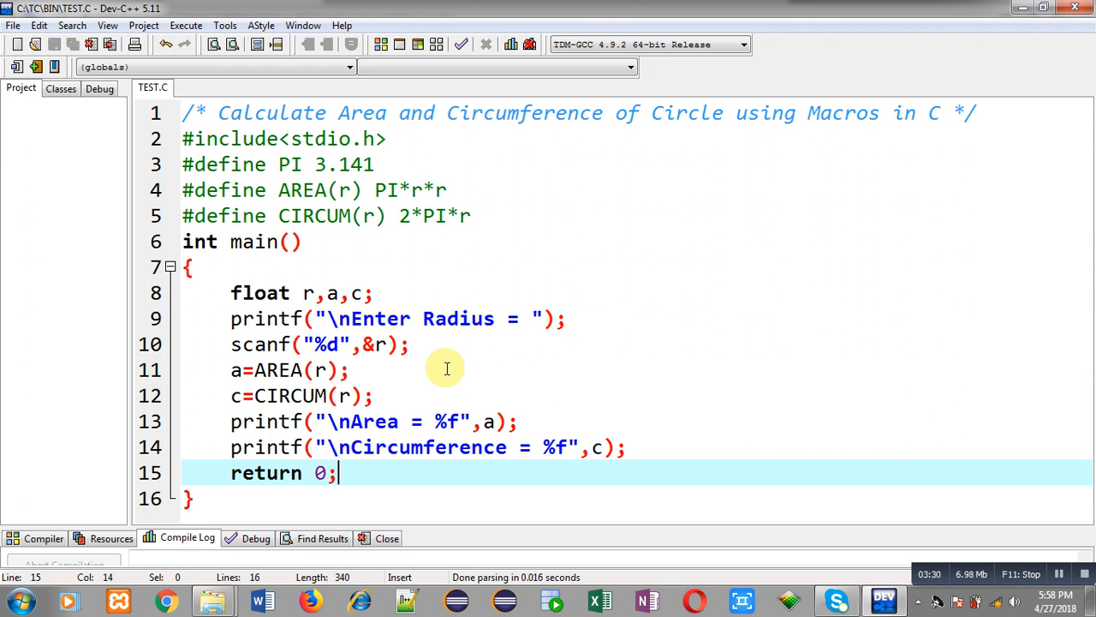
{"action": "mouse_move", "coordinate": [379, 276]}
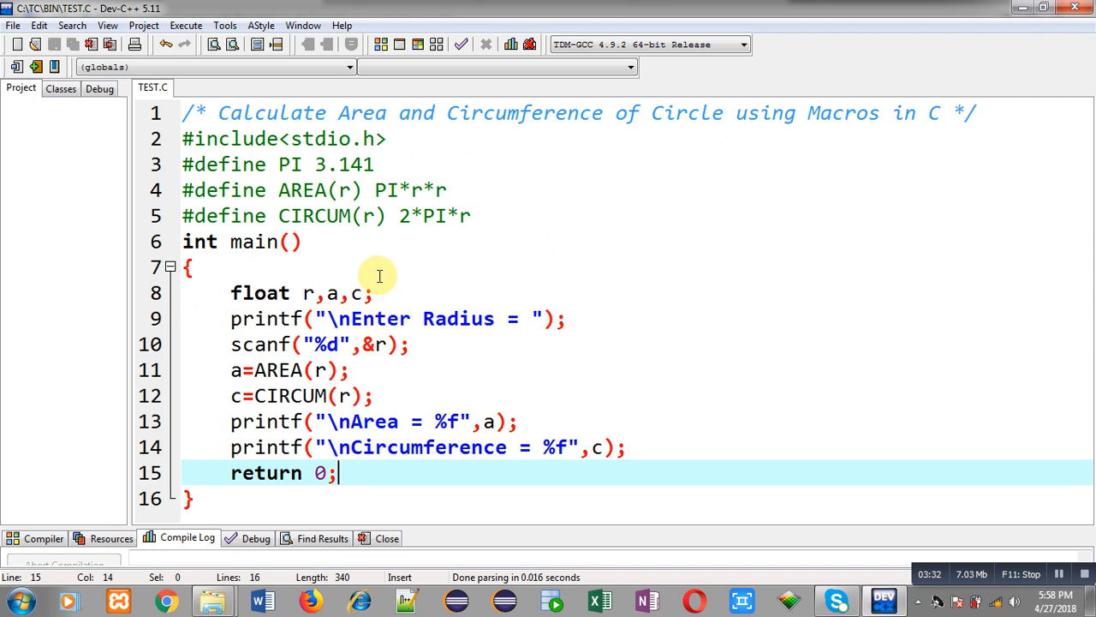
Step: Compile and run TEST.C via Execute, entering radius 5 at the prompt
{"action": "left_click", "coordinate": [185, 26]}
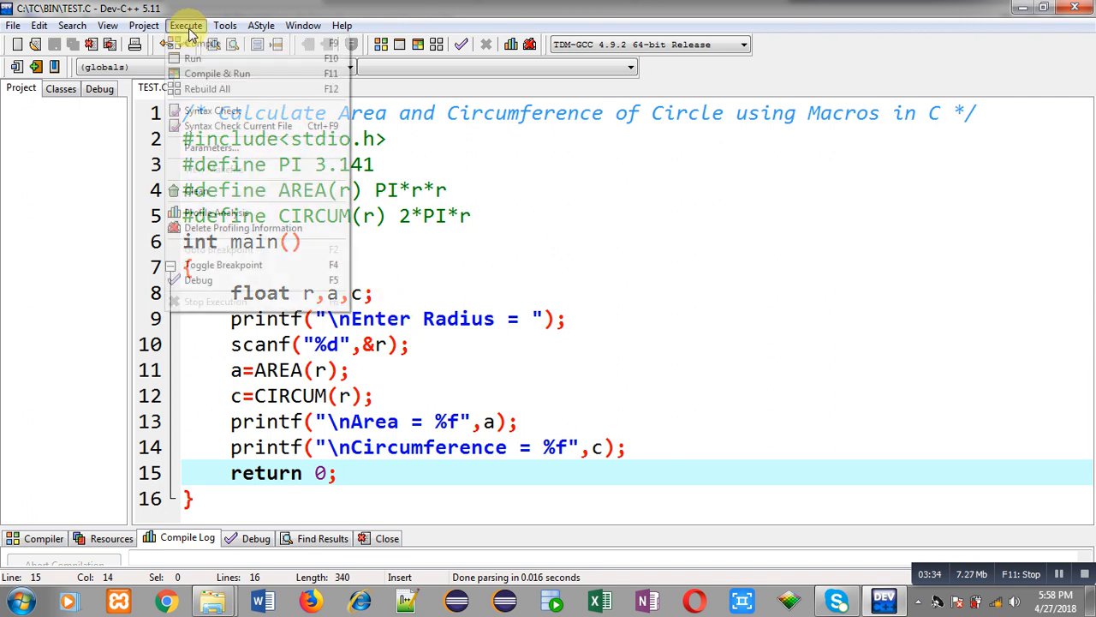
{"action": "left_click", "coordinate": [191, 58]}
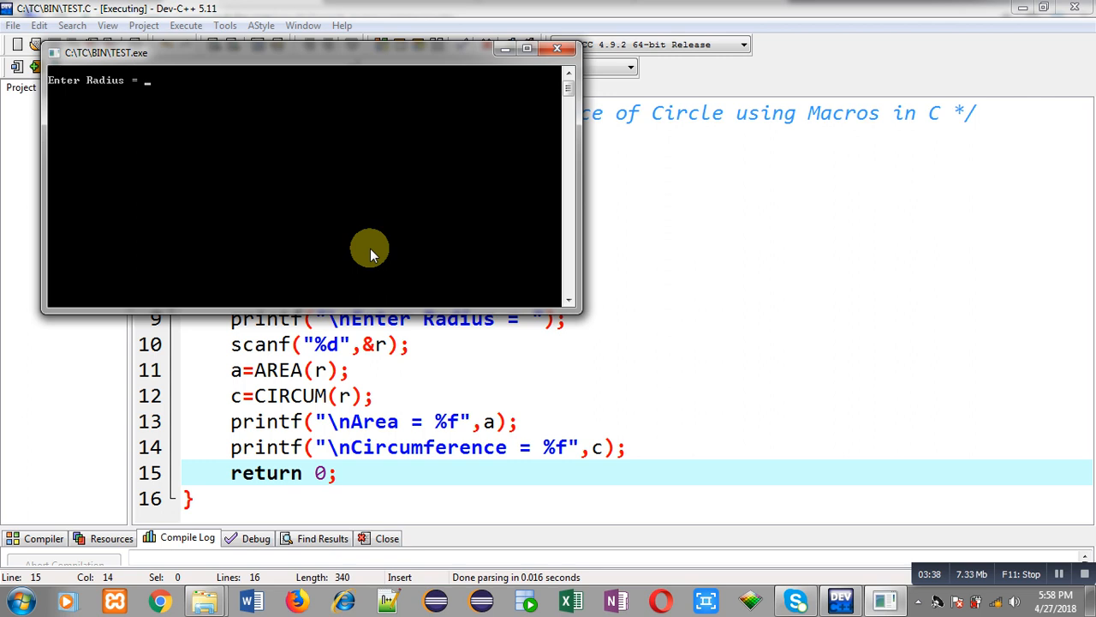
{"action": "type", "text": "5"}
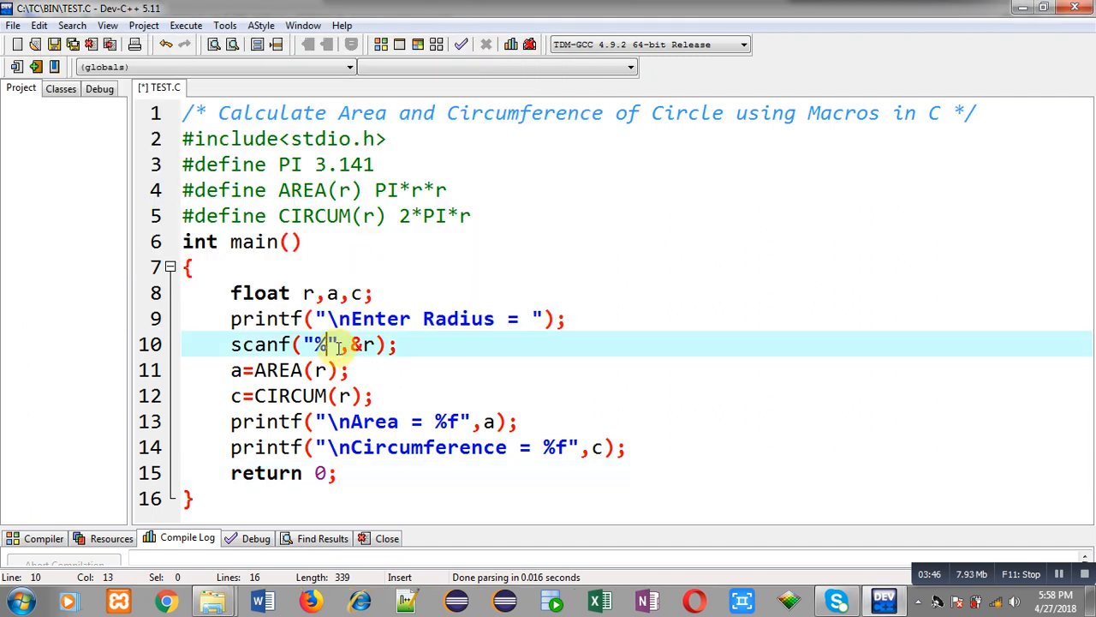
Step: Change scanf to read the radius with "%f", then compile and run again
{"action": "type", "text": "f"}
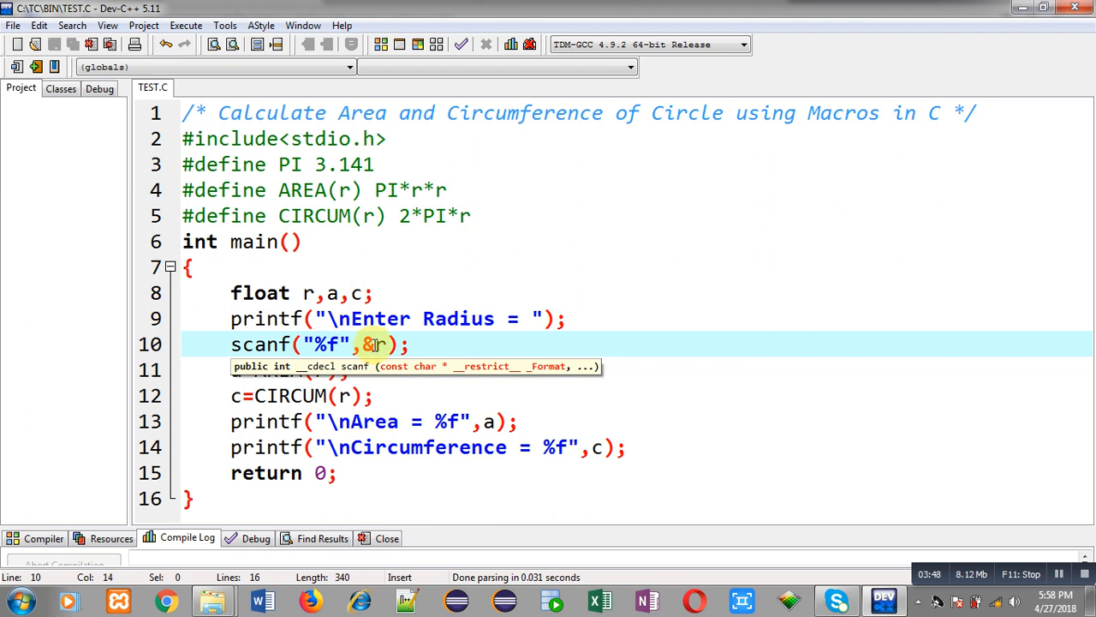
{"action": "mouse_move", "coordinate": [424, 343]}
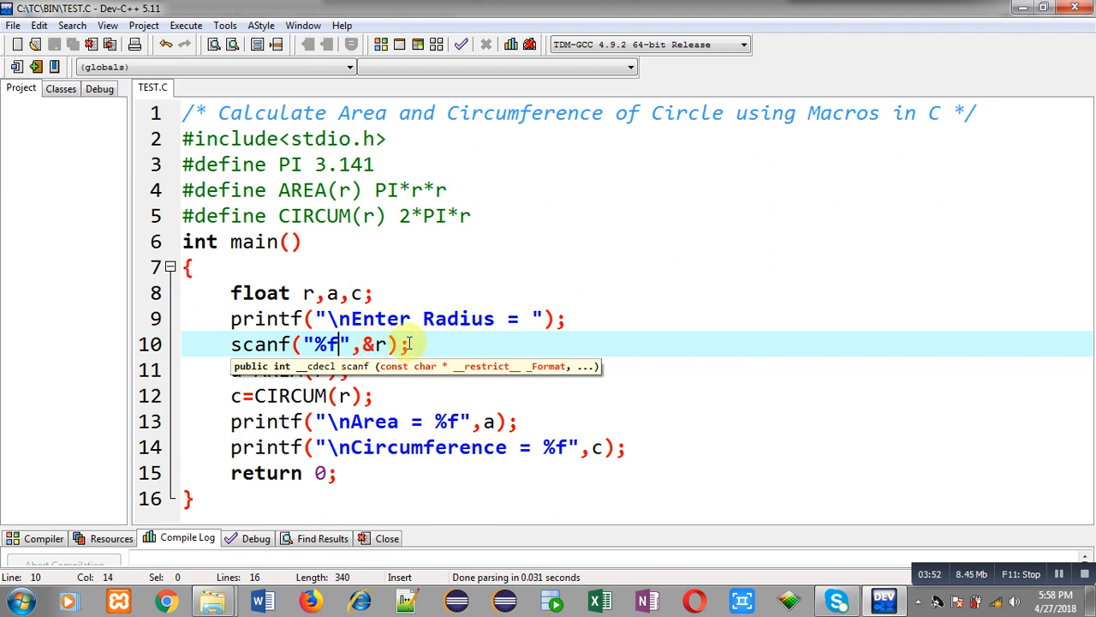
{"action": "mouse_move", "coordinate": [332, 271]}
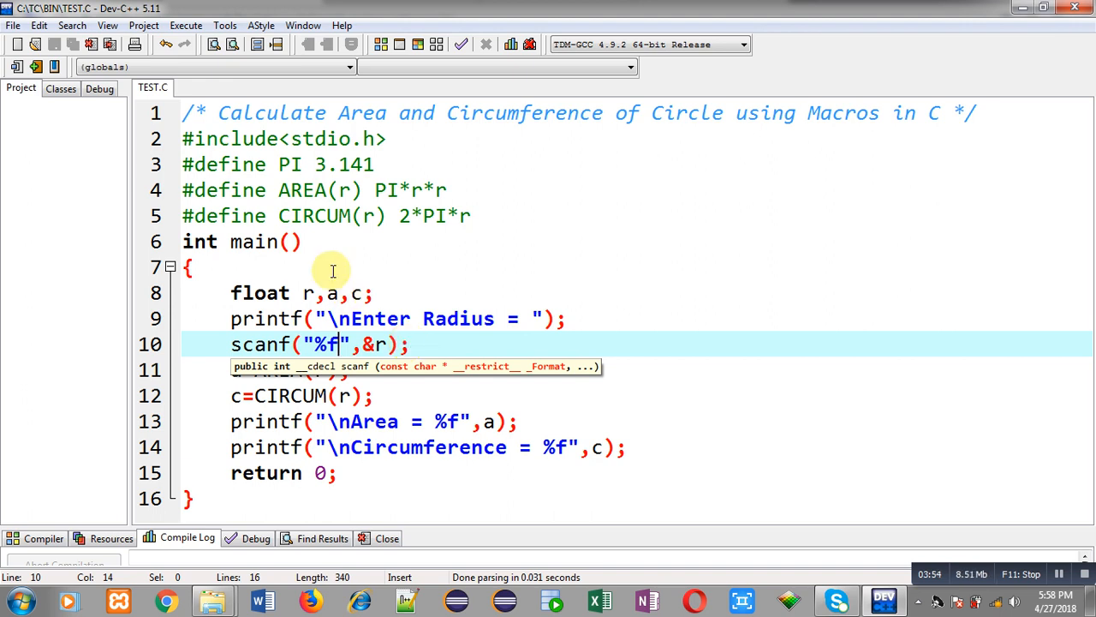
{"action": "left_click", "coordinate": [185, 26]}
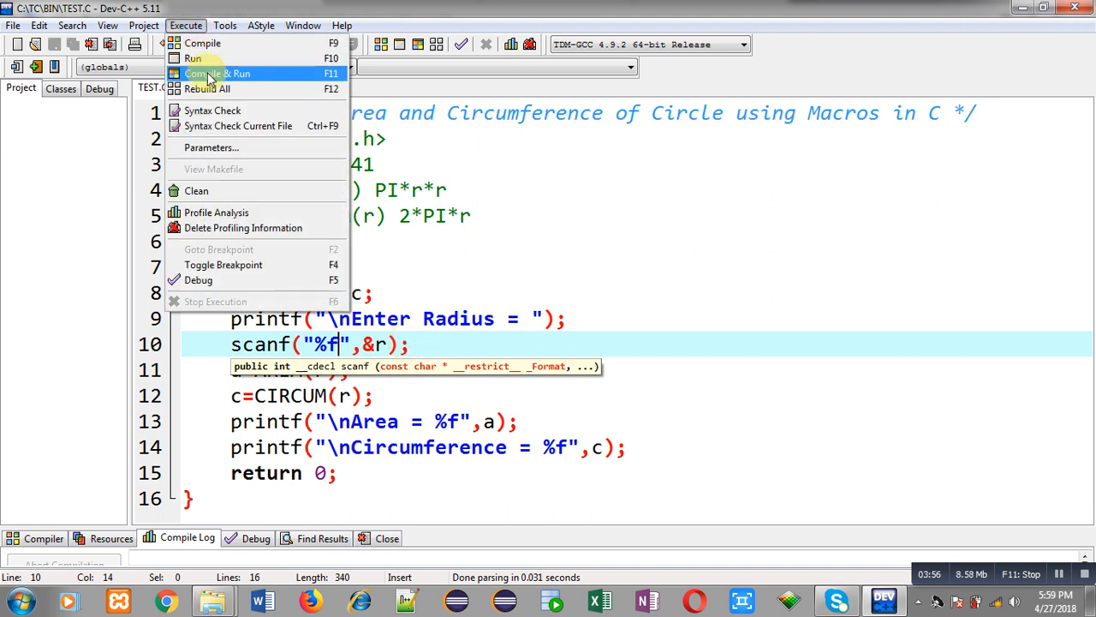
{"action": "left_click", "coordinate": [216, 72]}
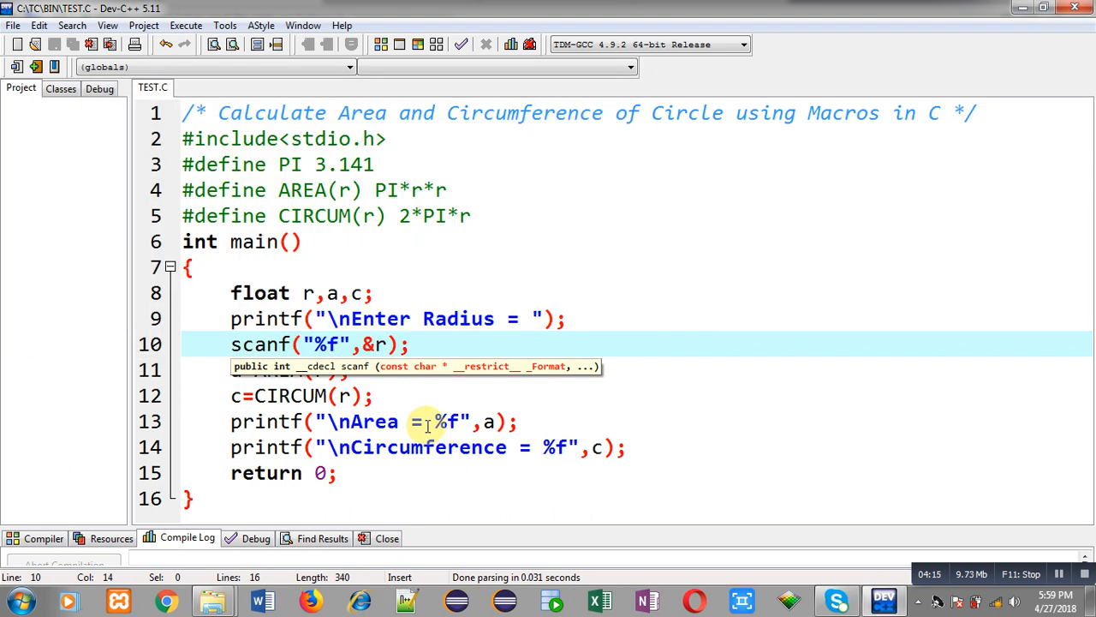
Step: Change the printf format specifiers to %.2f for two-decimal output
{"action": "left_click", "coordinate": [446, 421]}
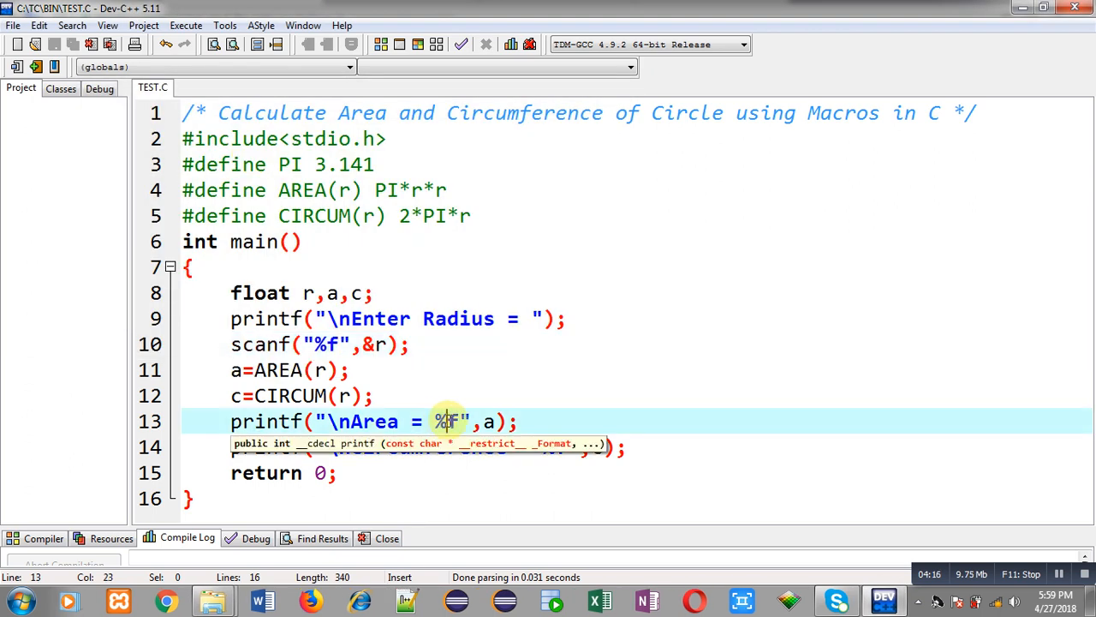
{"action": "type", "text": "."}
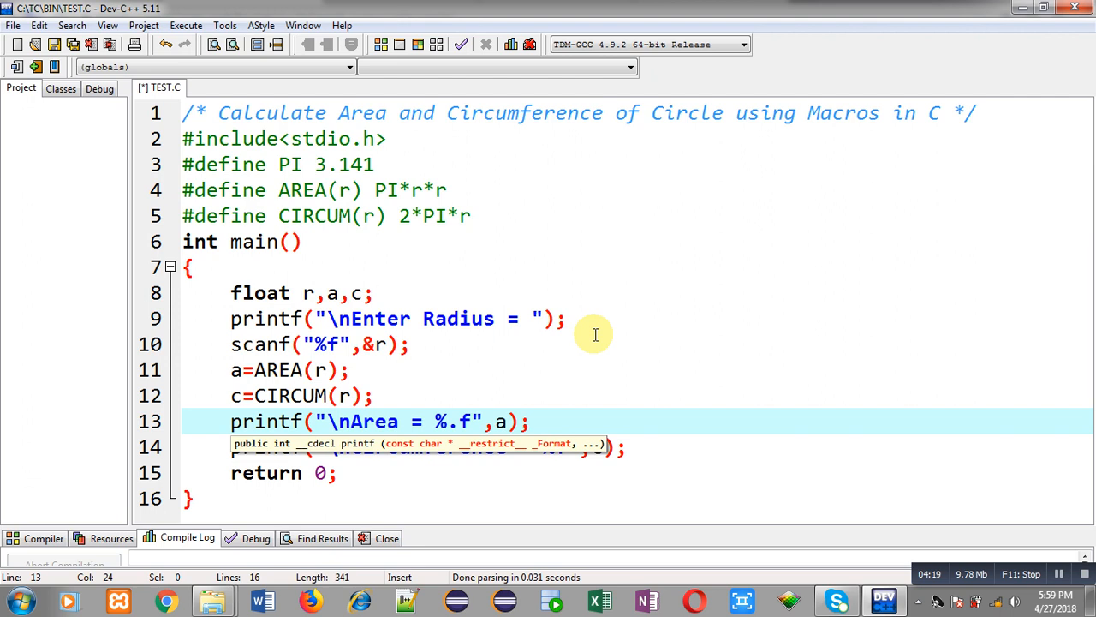
{"action": "type", "text": "2"}
{"action": "left_click", "coordinate": [615, 447]}
{"action": "type", "text": ".2"}
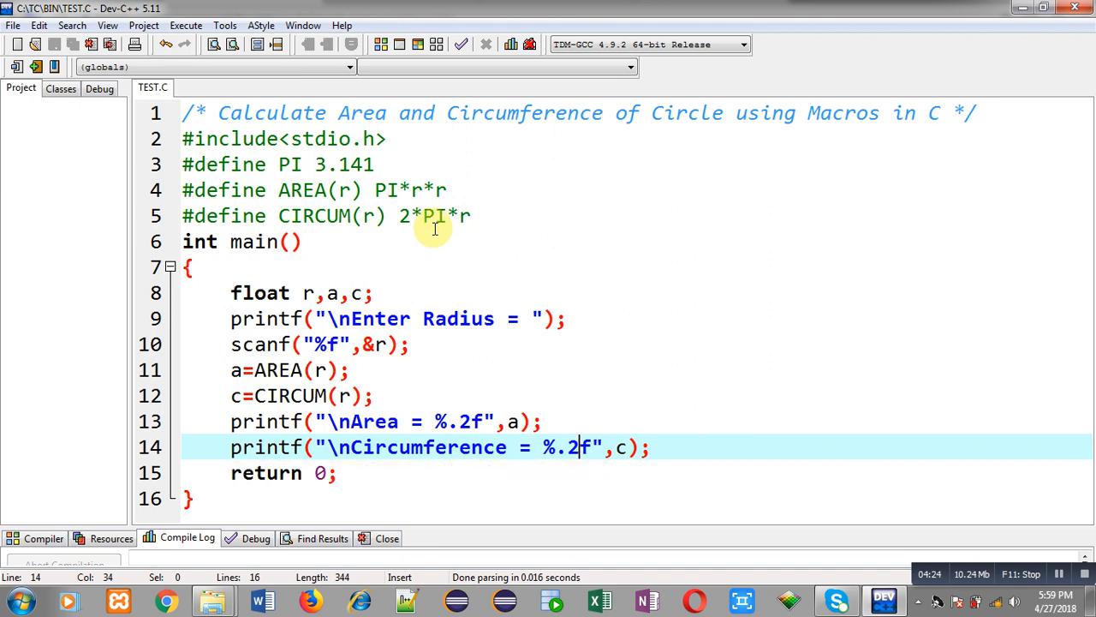
Step: Compile and run the program with radius 5 to see the two-decimal results
{"action": "left_click", "coordinate": [185, 26]}
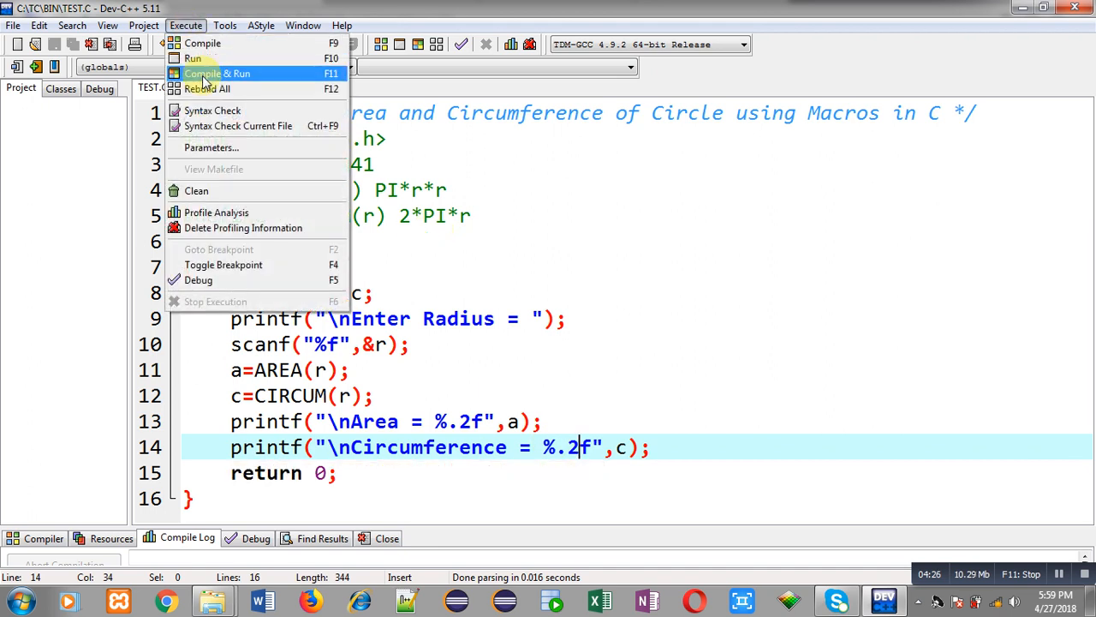
{"action": "left_click", "coordinate": [216, 72]}
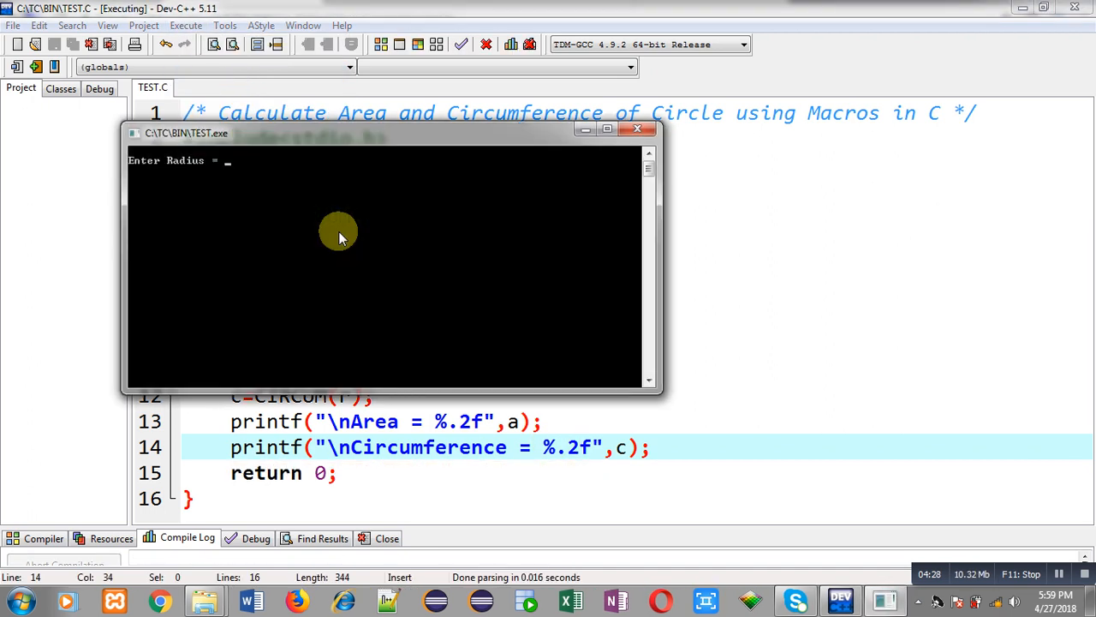
{"action": "type", "text": "5"}
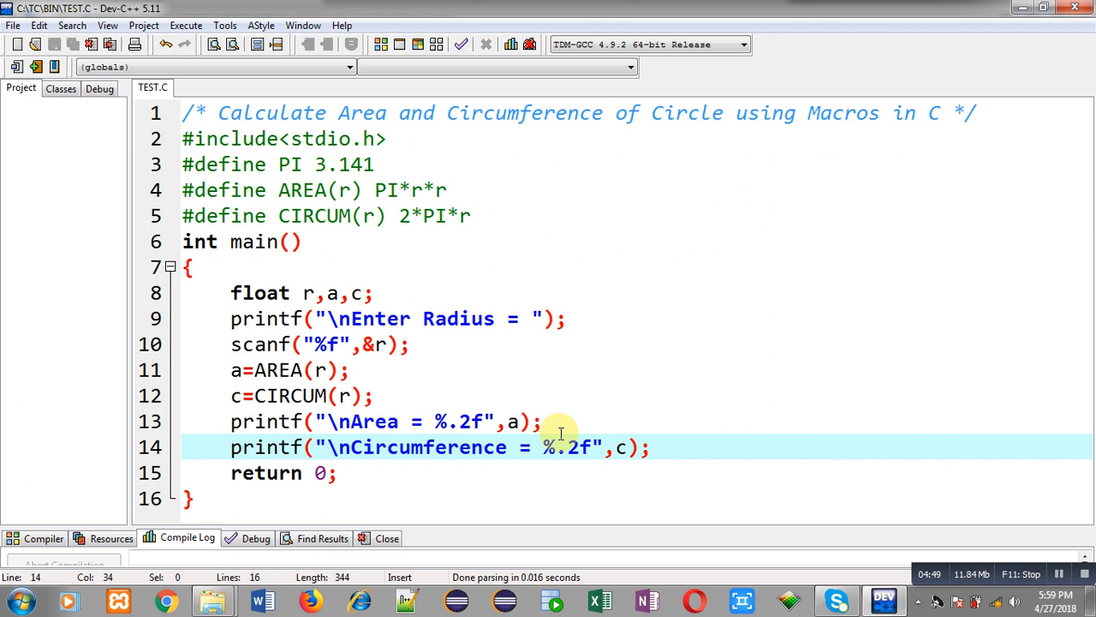
{"action": "left_click", "coordinate": [167, 599]}
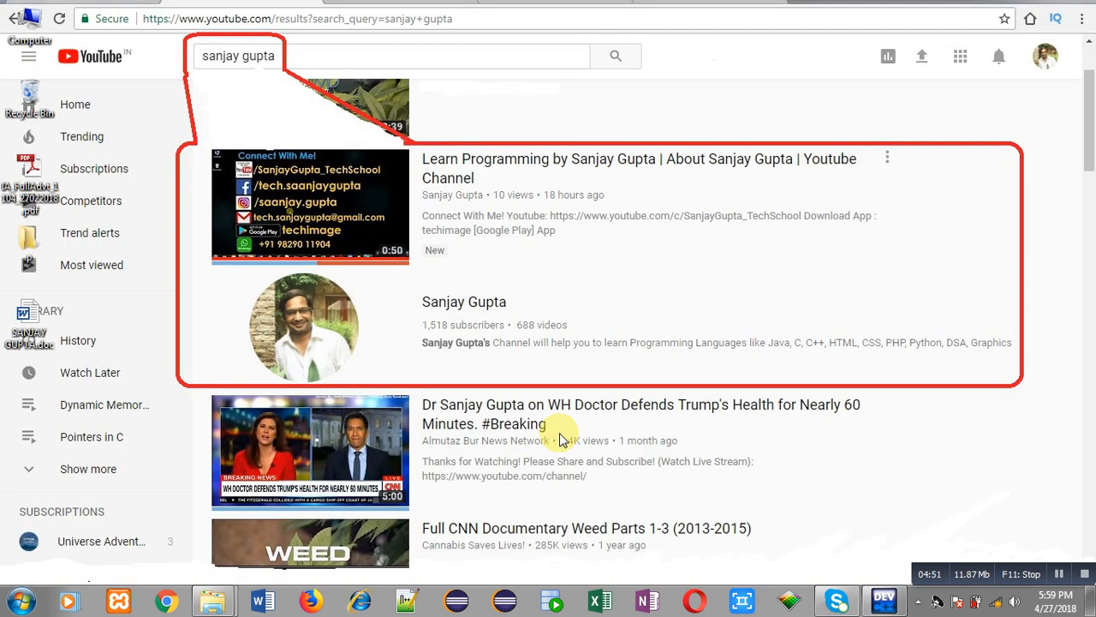
{"action": "mouse_move", "coordinate": [415, 290]}
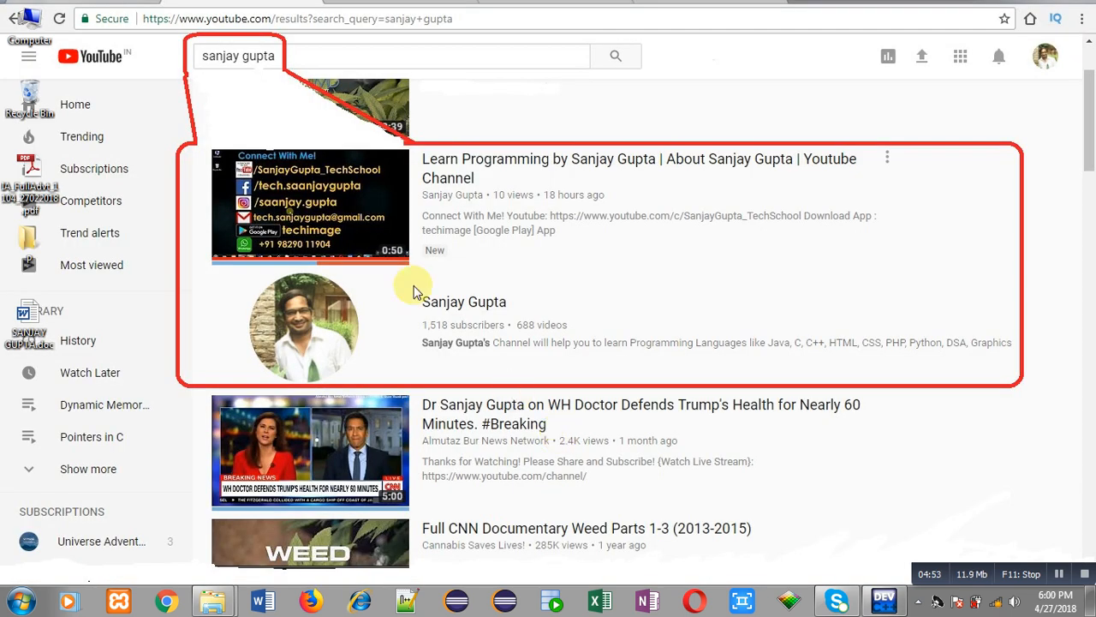